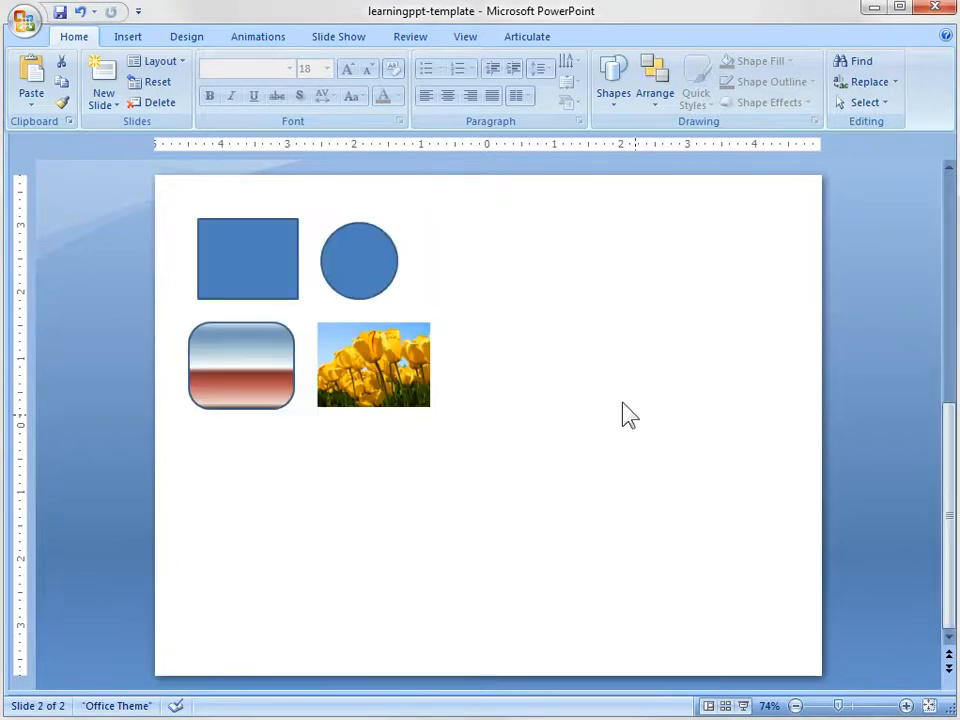
mouse_move(190, 220)
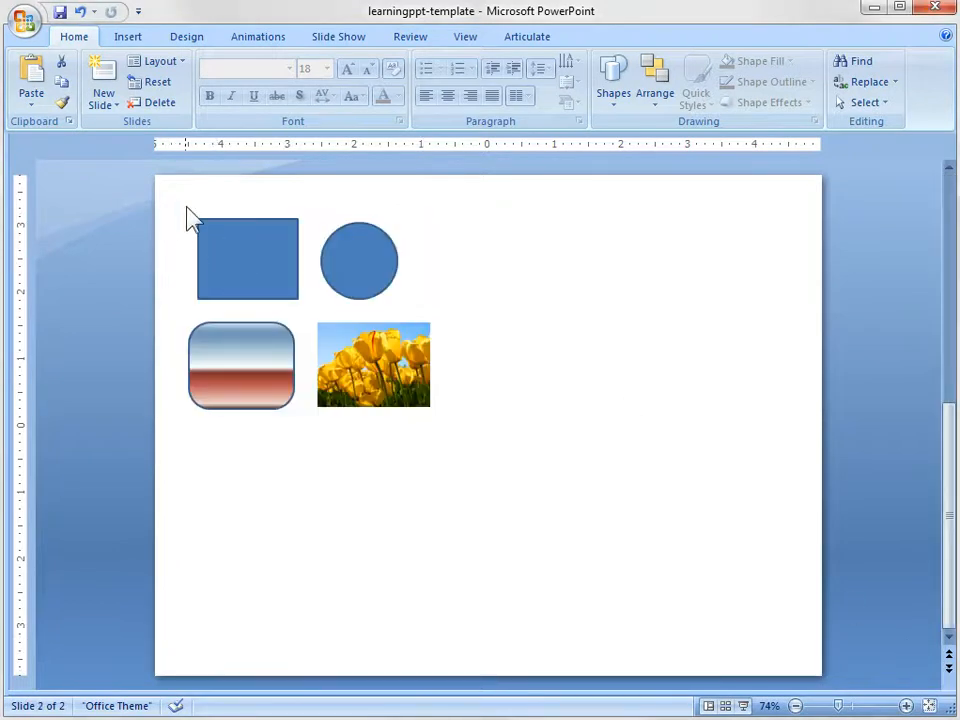
mouse_move(405, 385)
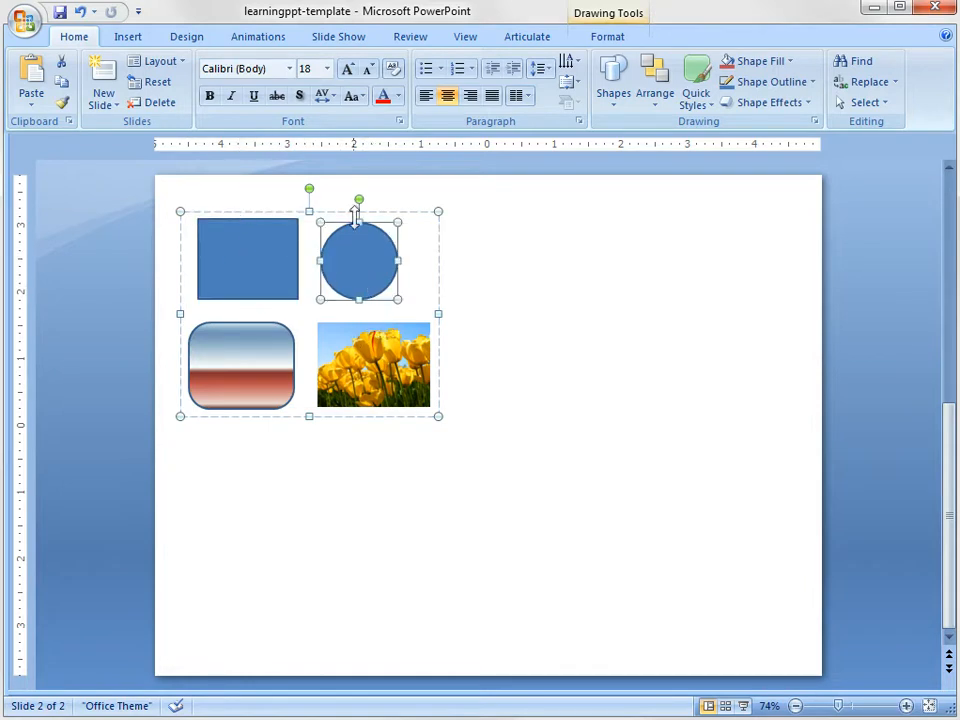
mouse_move(349, 271)
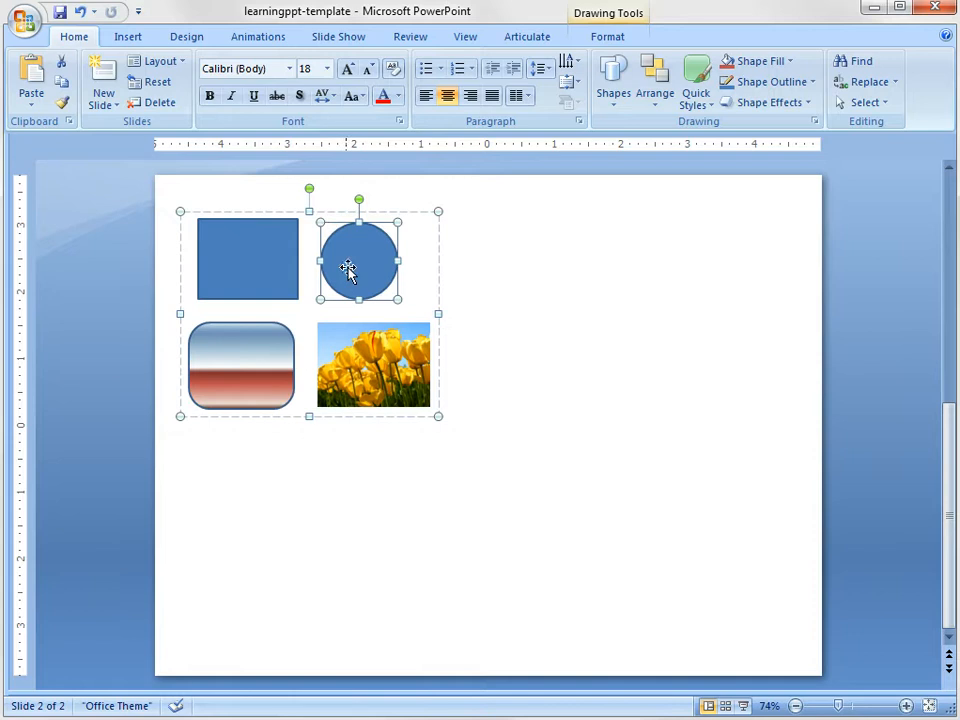
mouse_move(333, 238)
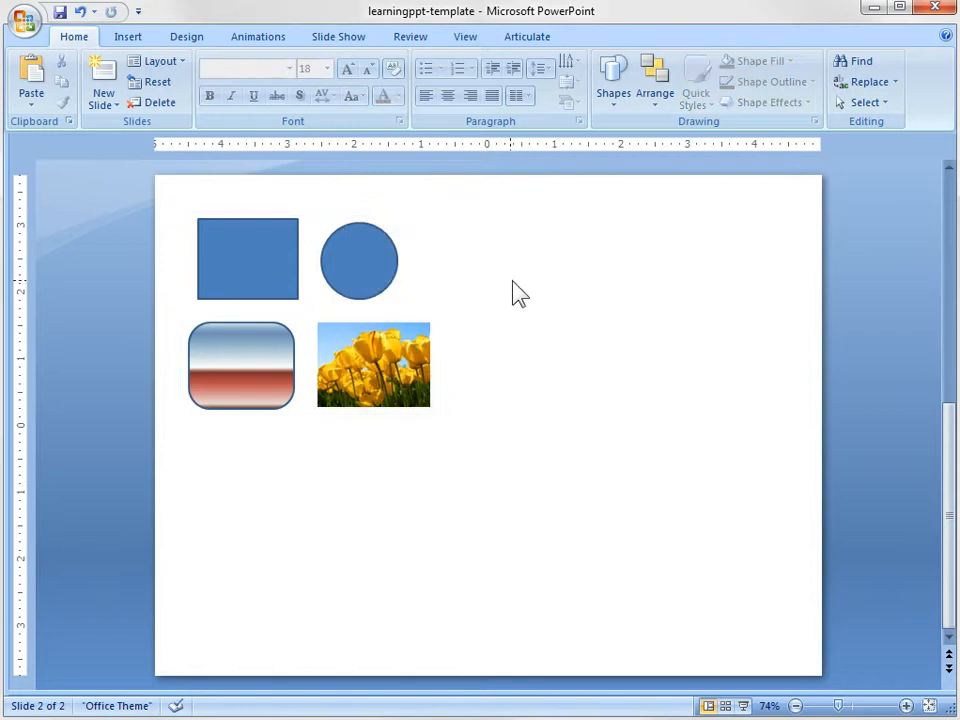
mouse_move(30, 80)
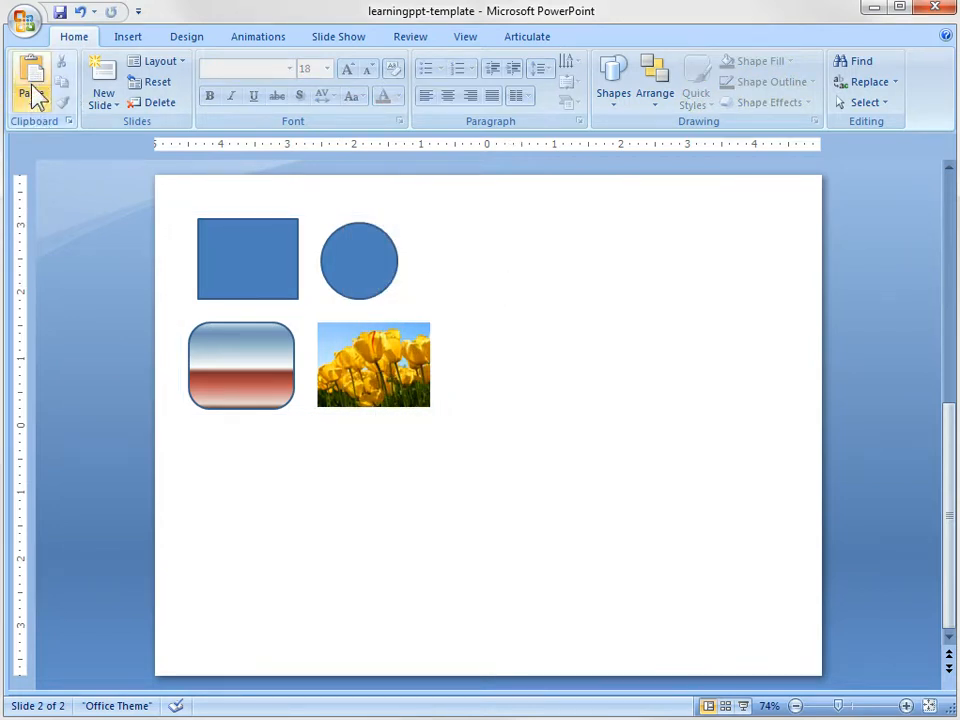
Step: Paste Special the copied shapes as a Picture (PNG) below the originals
click(31, 85)
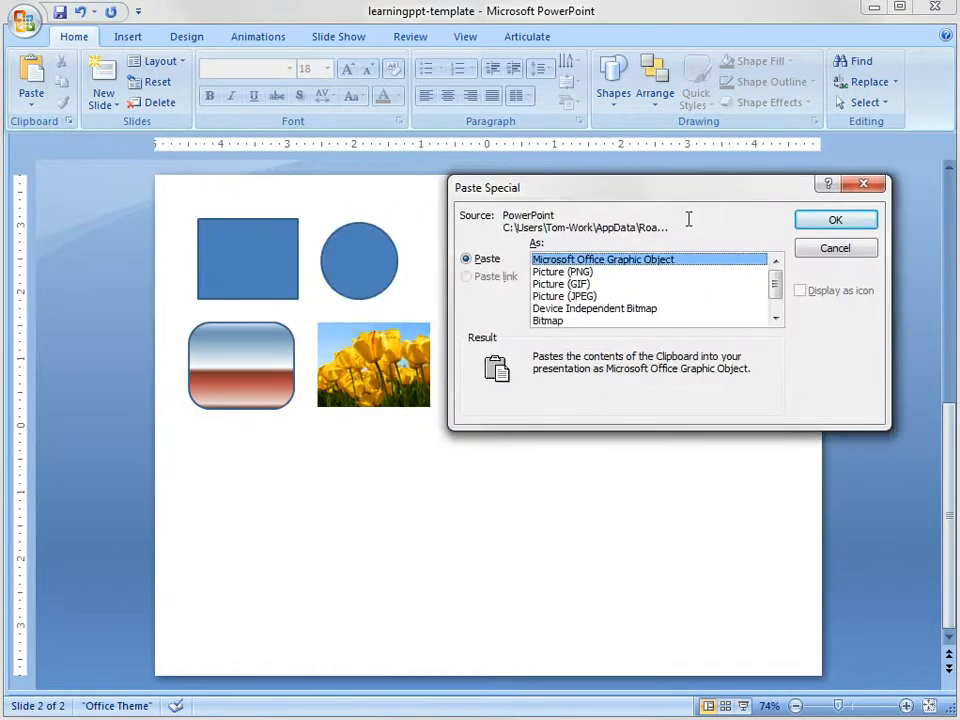
mouse_move(527, 340)
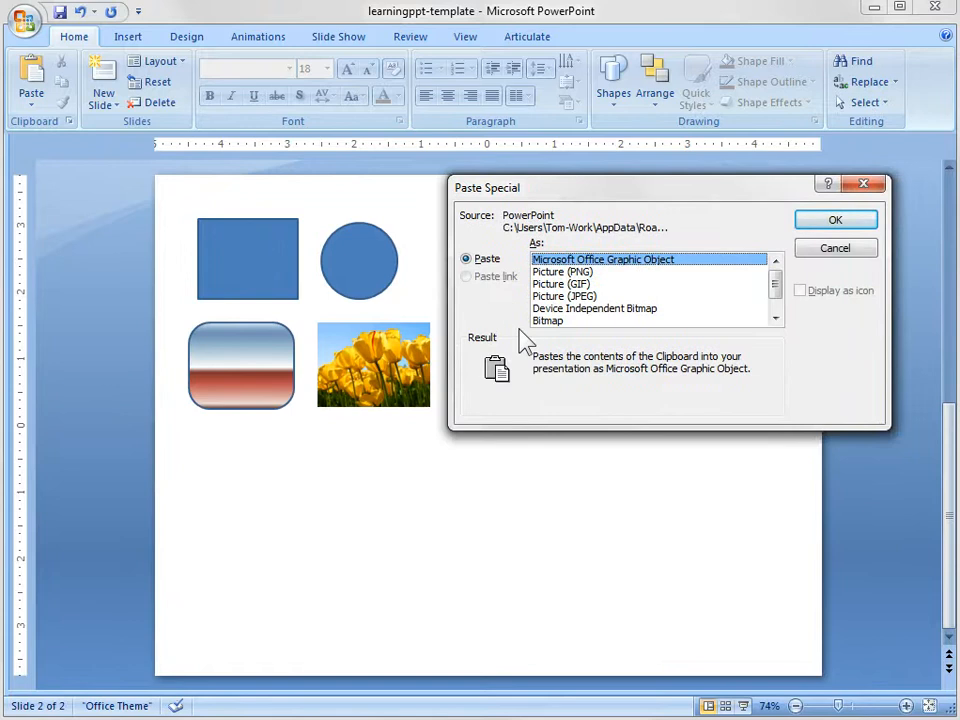
mouse_move(307, 417)
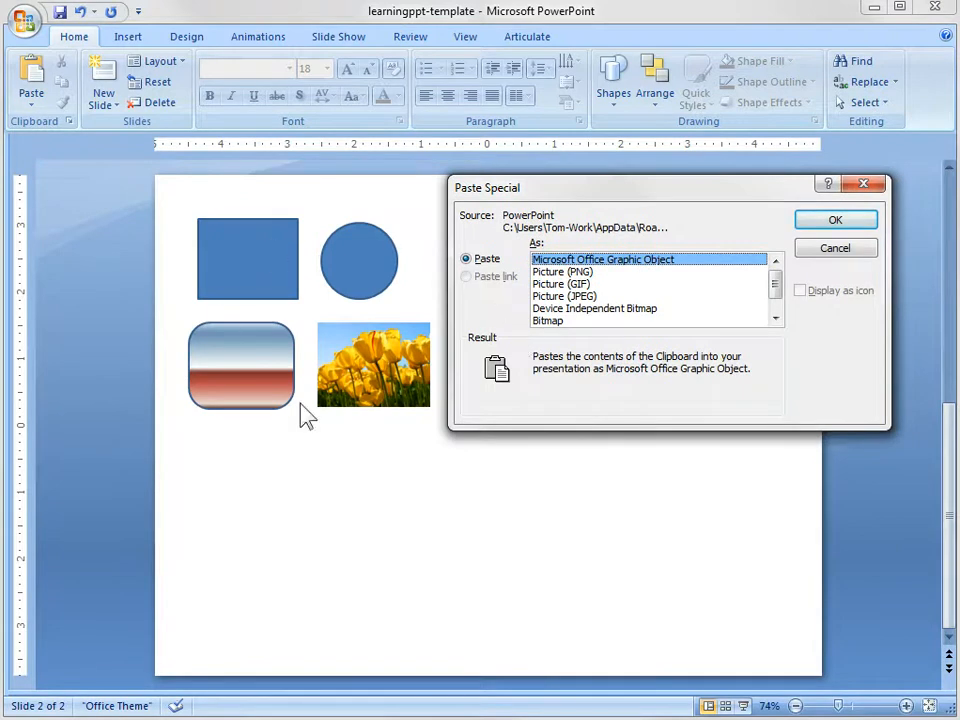
mouse_move(580, 272)
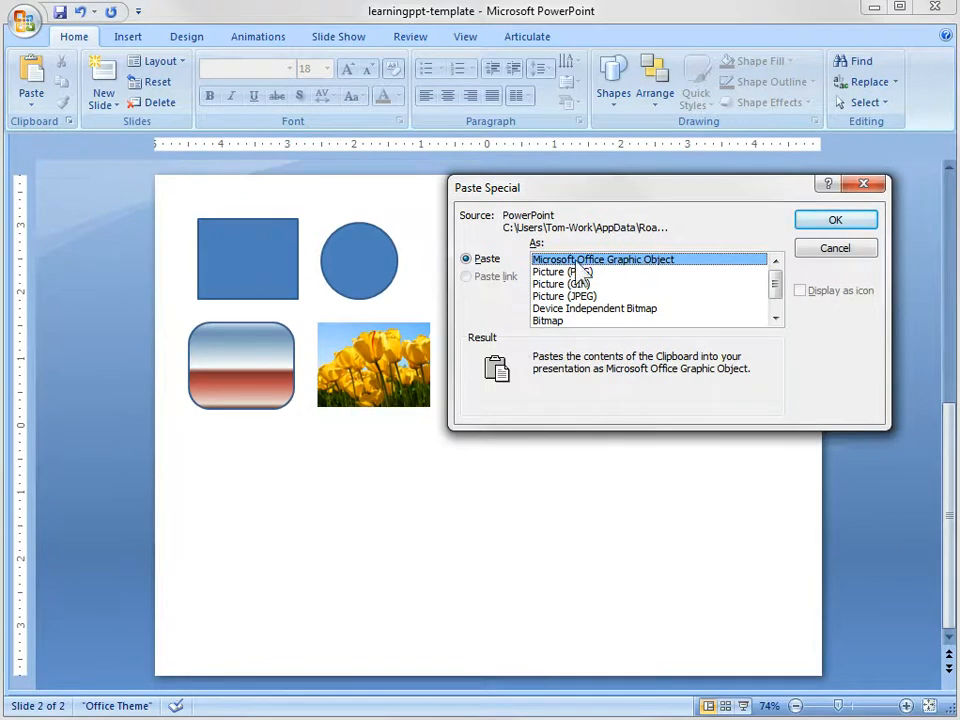
mouse_move(650, 277)
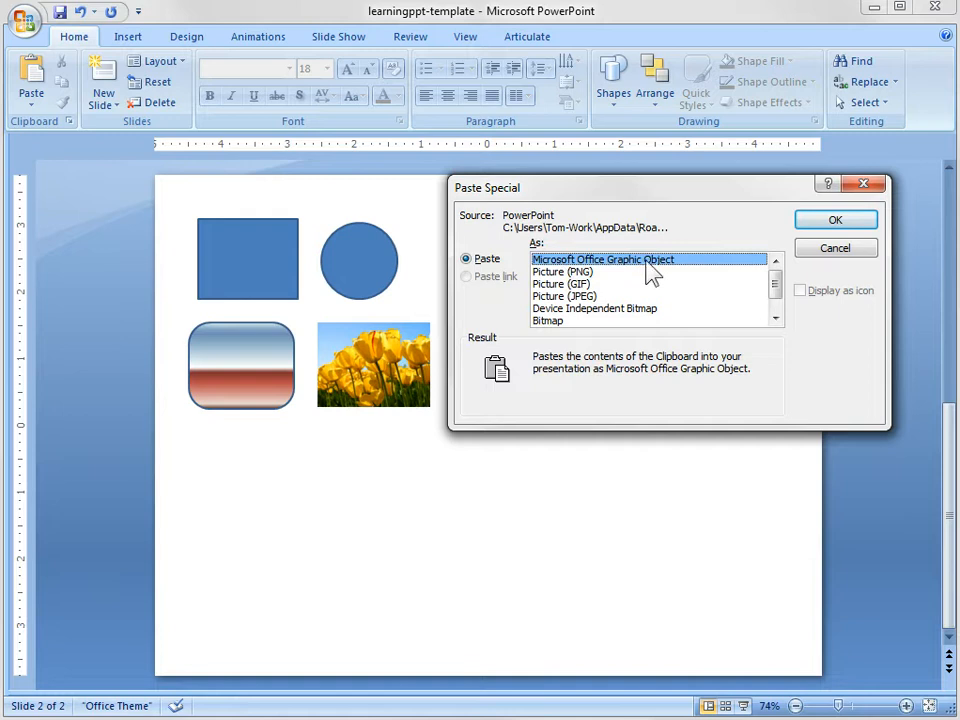
mouse_move(316, 300)
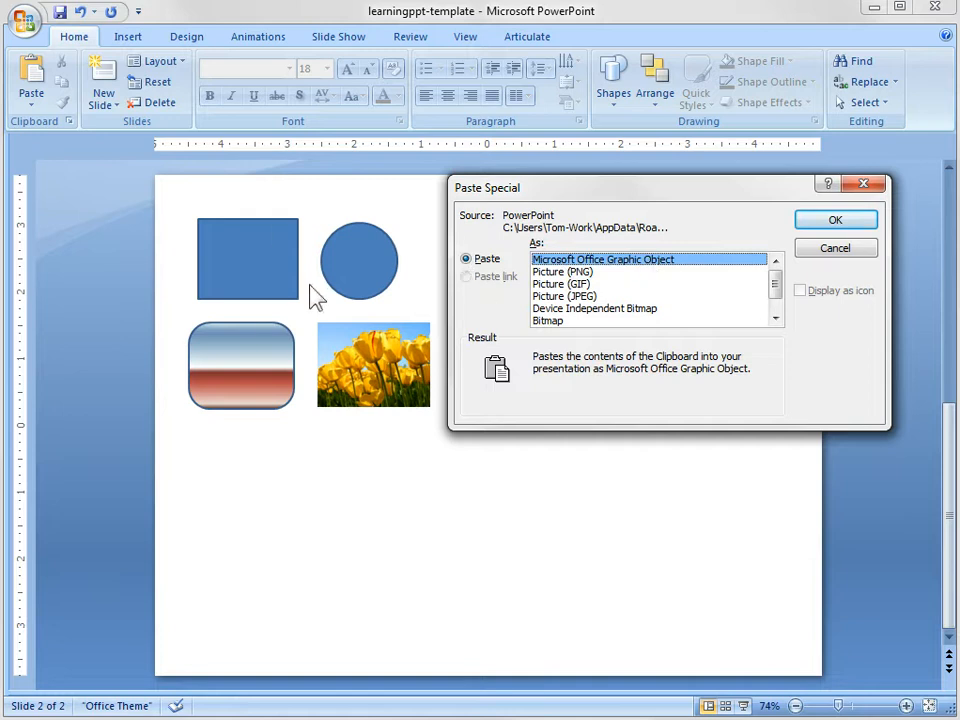
mouse_move(590, 280)
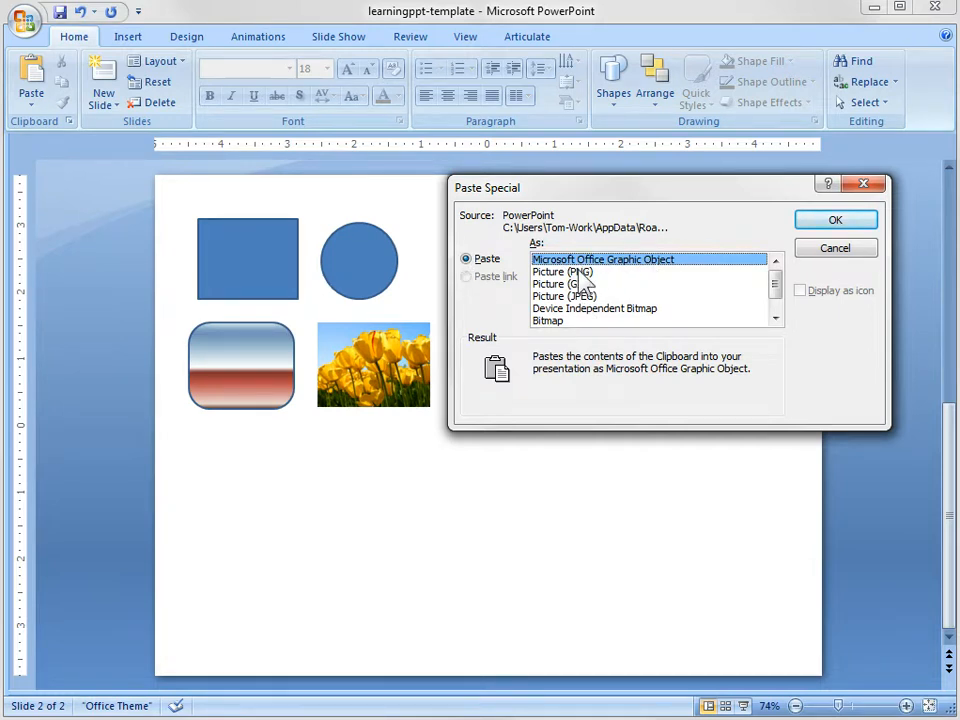
mouse_move(575, 285)
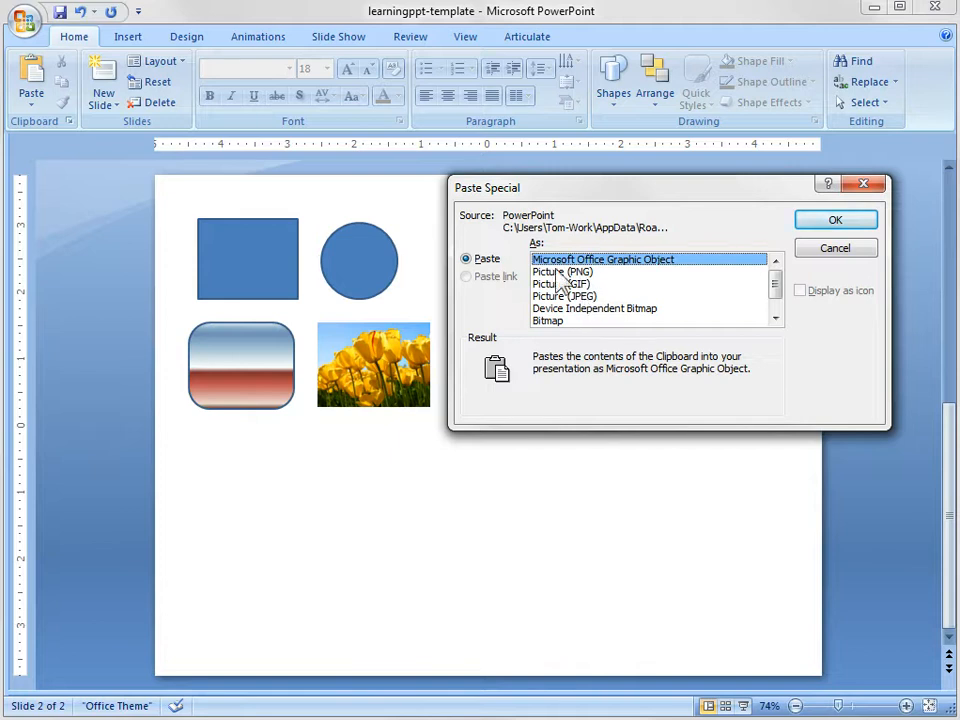
click(562, 271)
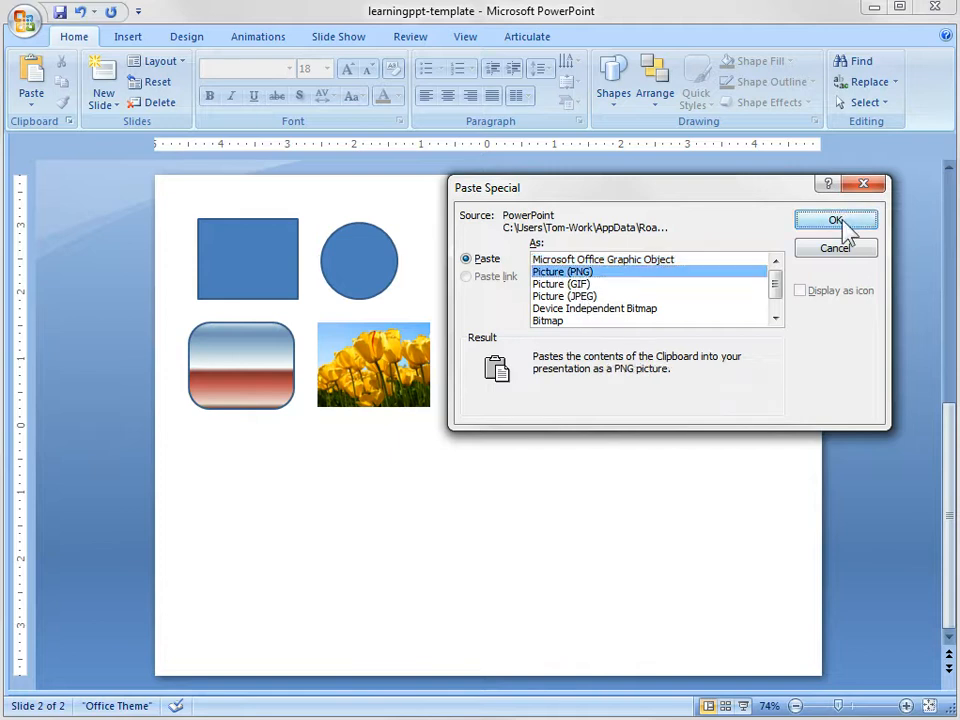
click(836, 220)
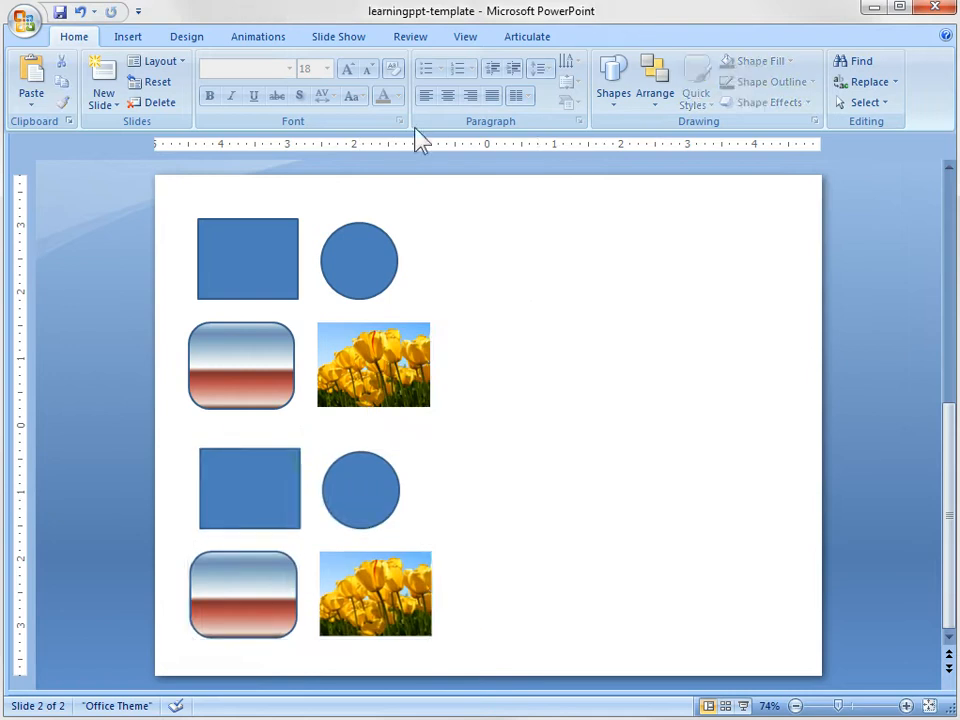
Step: Add a 'png' label under the pasted copy and 'gif' and 'jpg' labels on the slide's right
click(613, 75)
text(png)
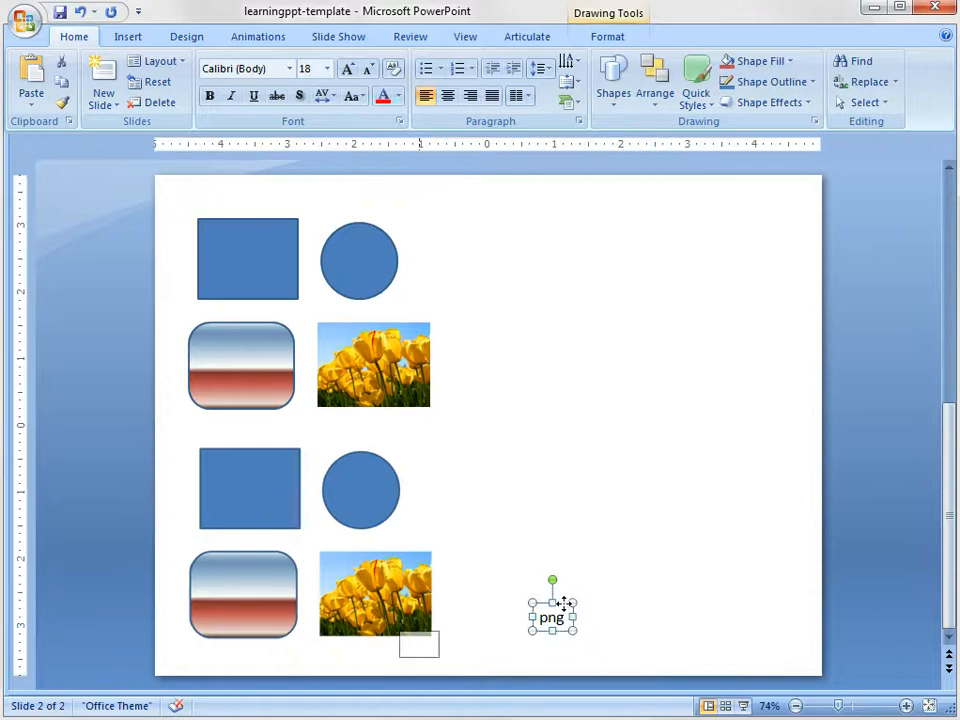
drag(553, 610, 319, 650)
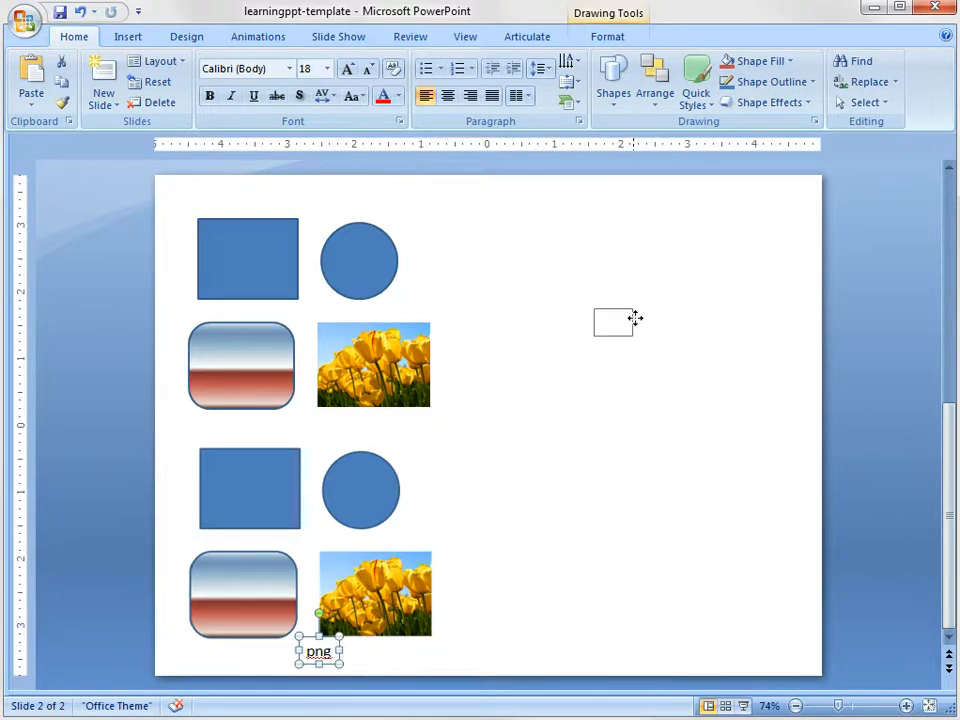
drag(318, 650, 618, 345)
text(gif)
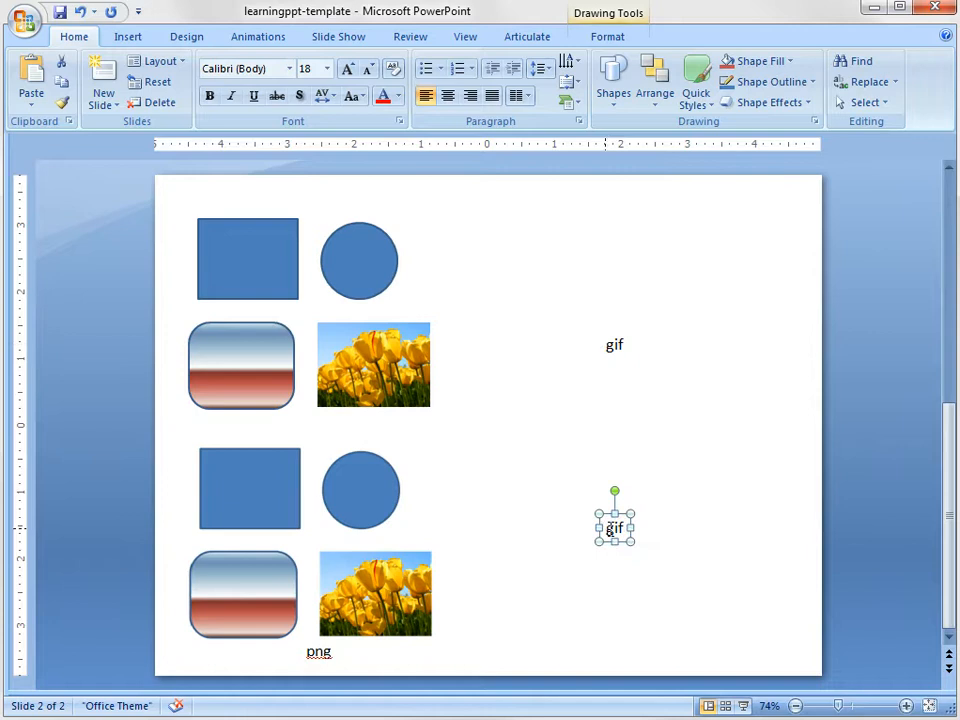
click(614, 528)
text(jpg)
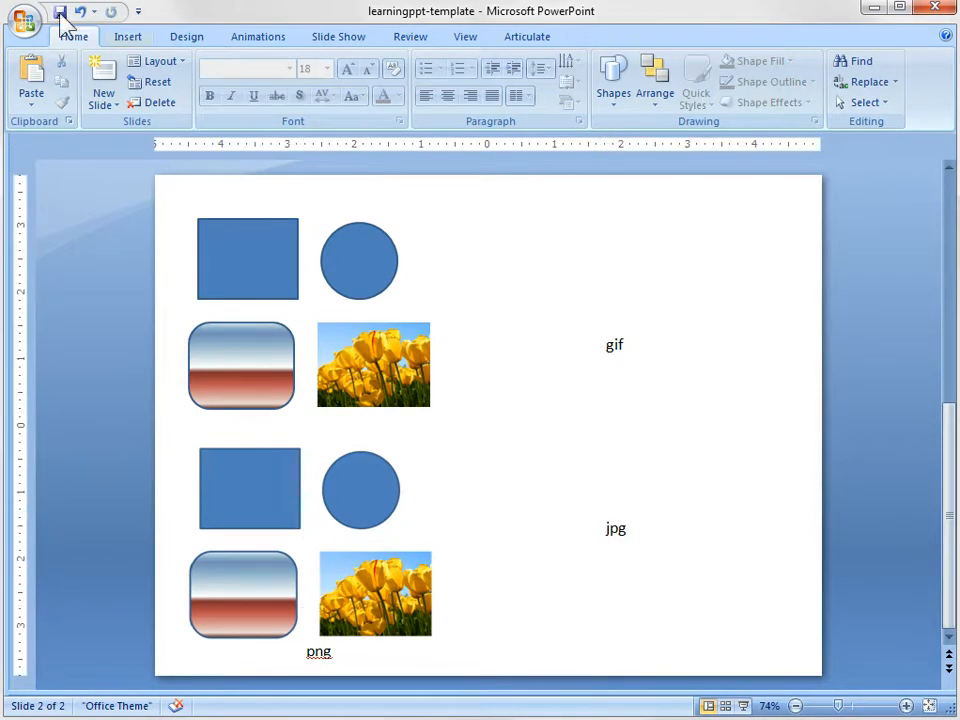
Step: Paste Special the copied shapes as a Picture (GIF) beside the gif label
click(80, 145)
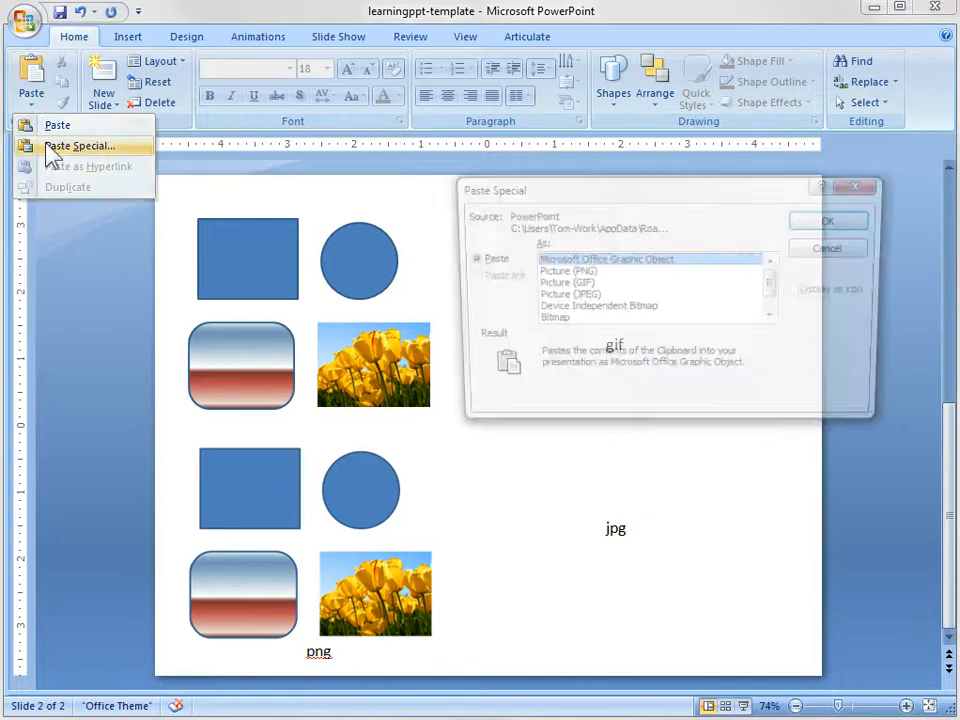
click(560, 284)
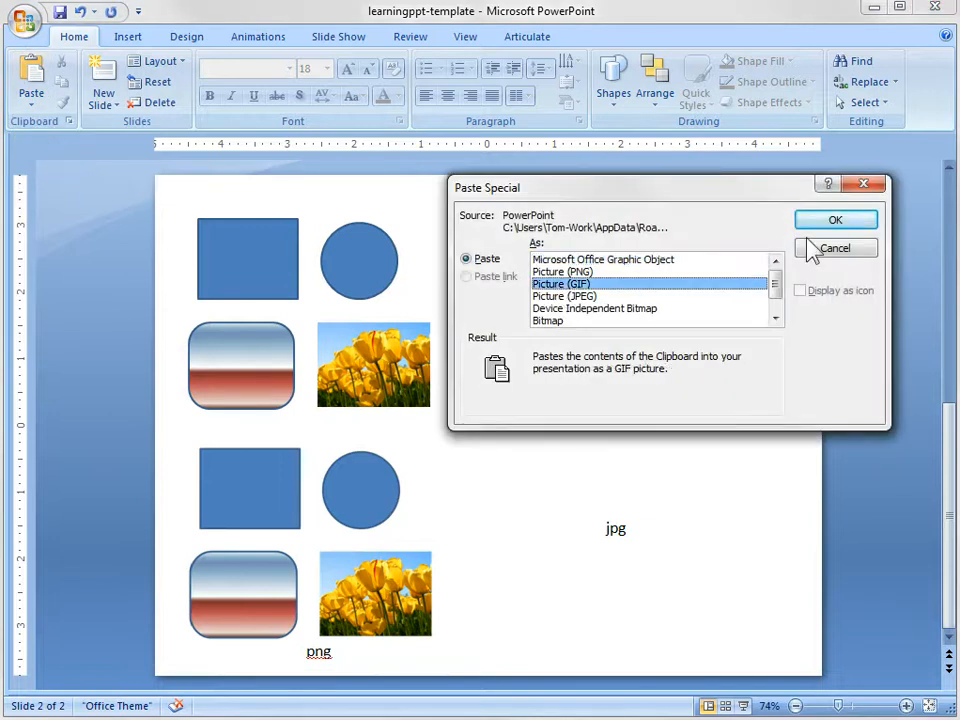
click(835, 219)
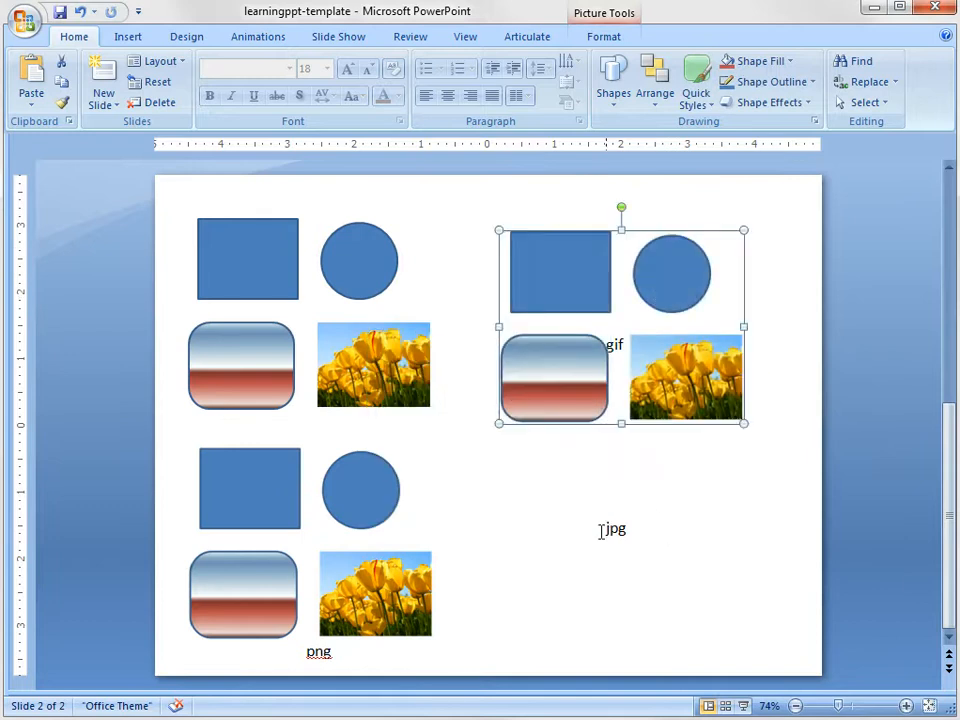
Step: Paste Special the copied shapes as a Picture (JPEG) beside the jpg label
click(516, 545)
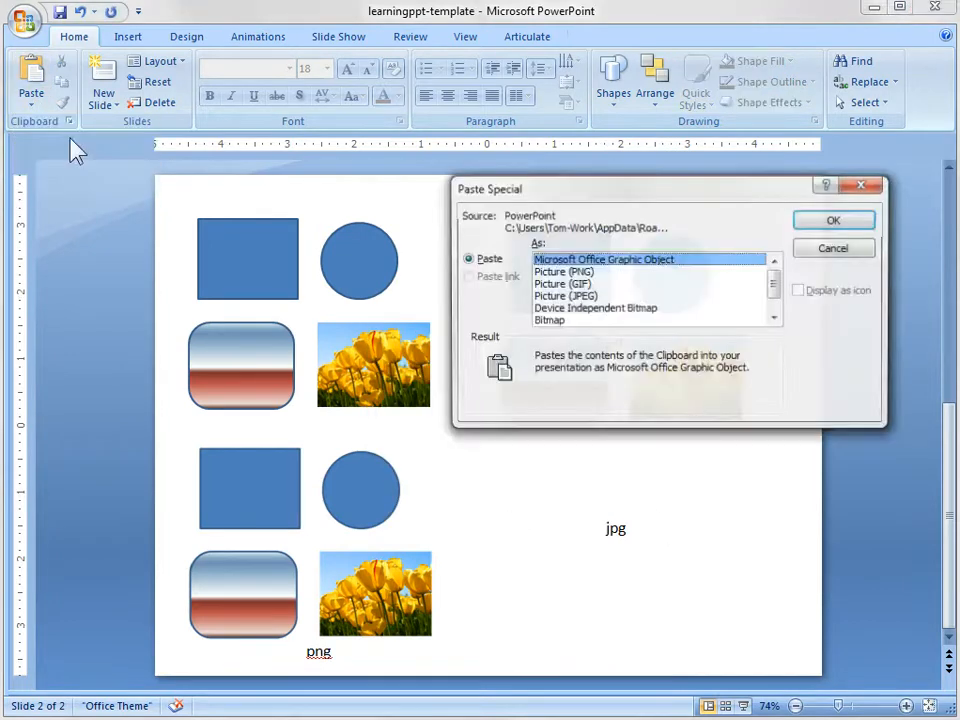
click(566, 296)
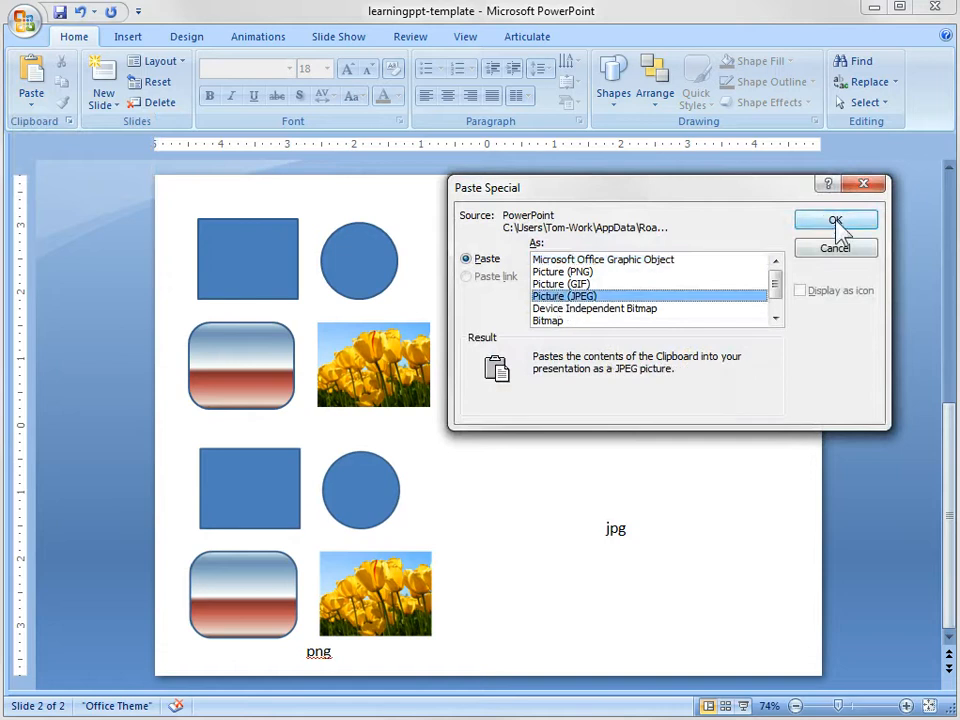
click(835, 220)
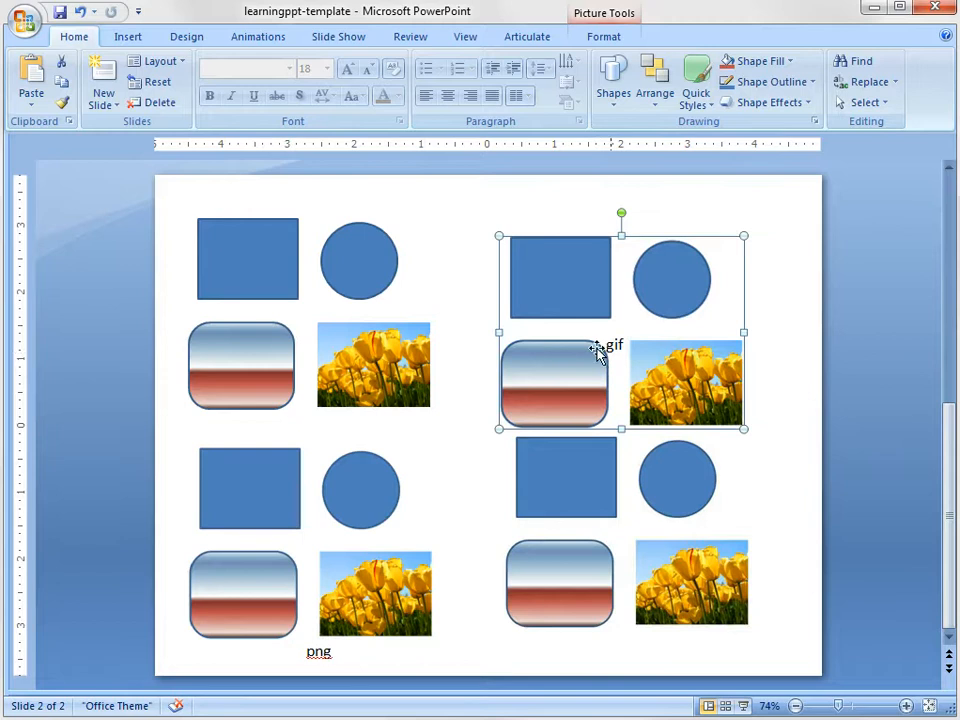
mouse_move(528, 332)
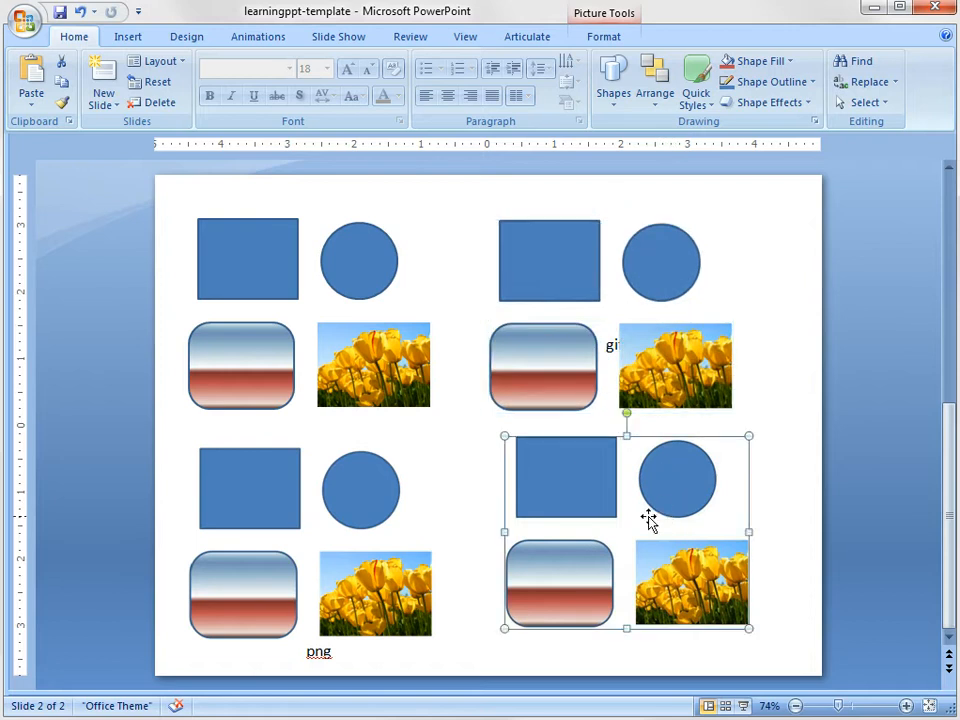
mouse_move(513, 468)
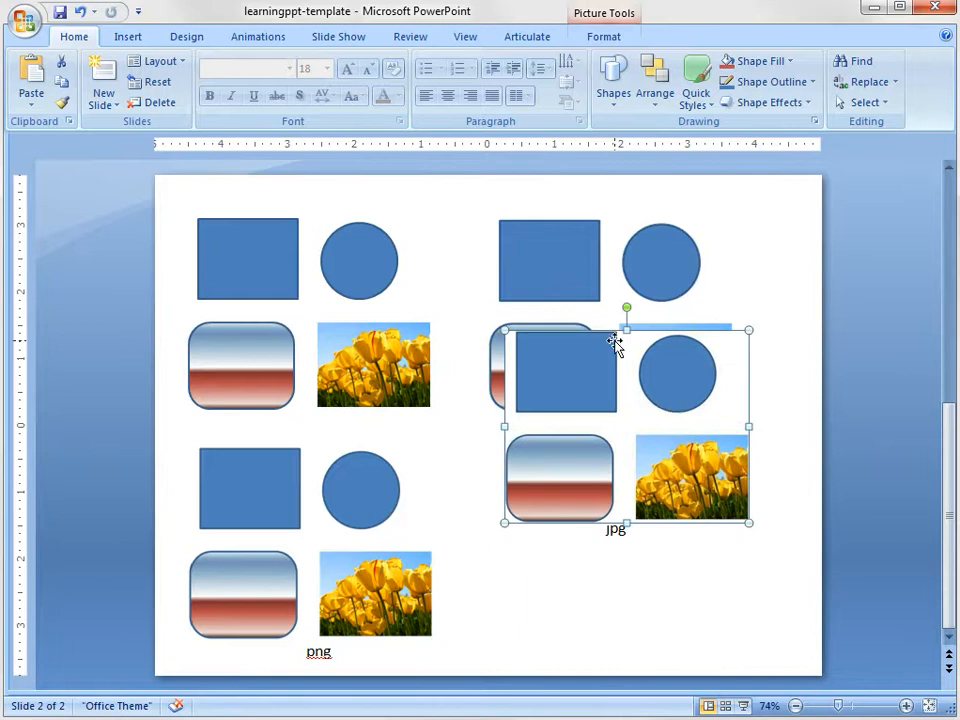
mouse_move(672, 405)
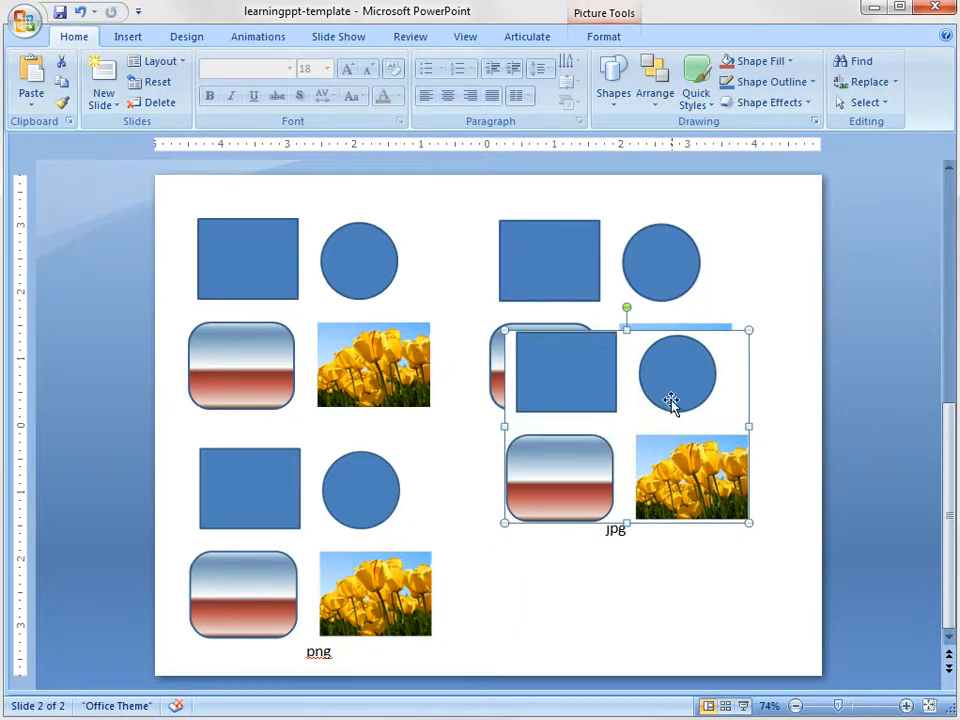
mouse_move(628, 432)
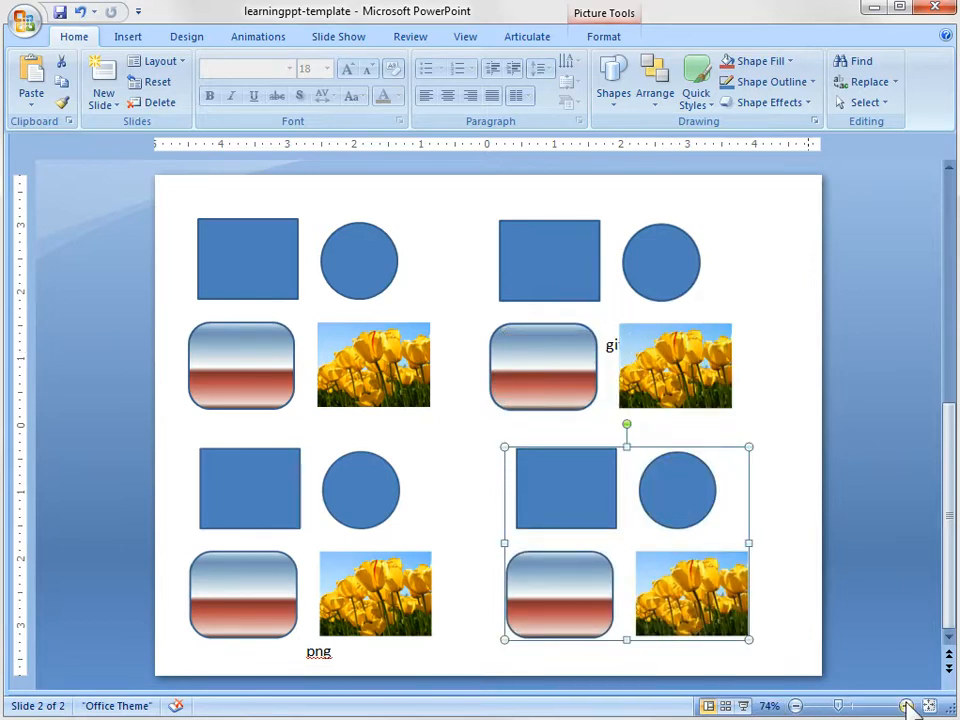
Step: Zoom the slide to about 232% and scroll down through the GIF and JPEG copies
click(906, 706)
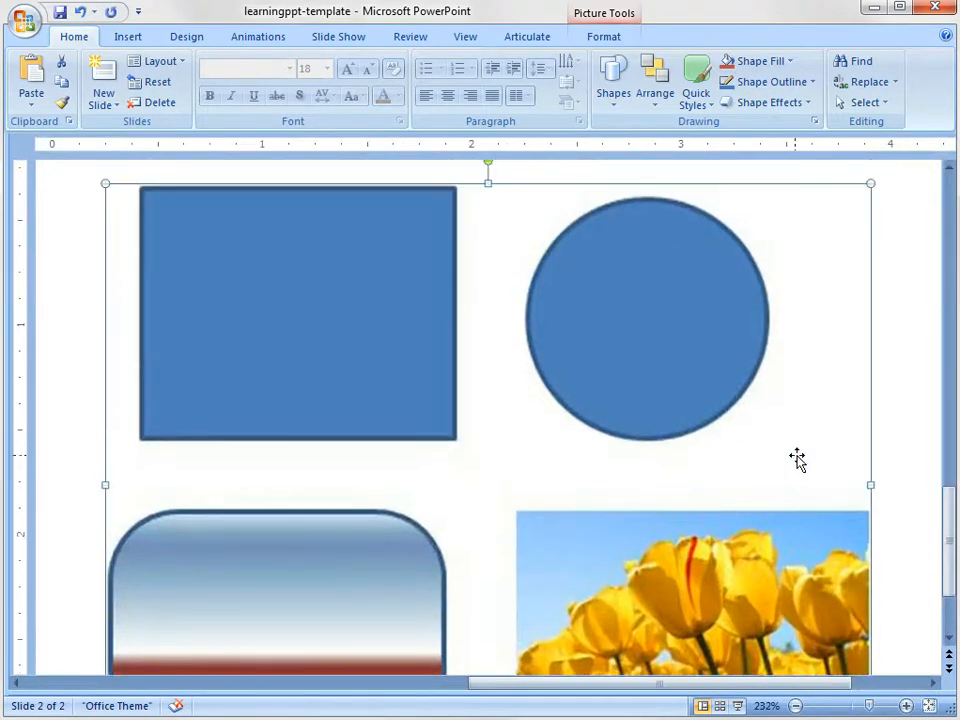
scroll(down, 3)
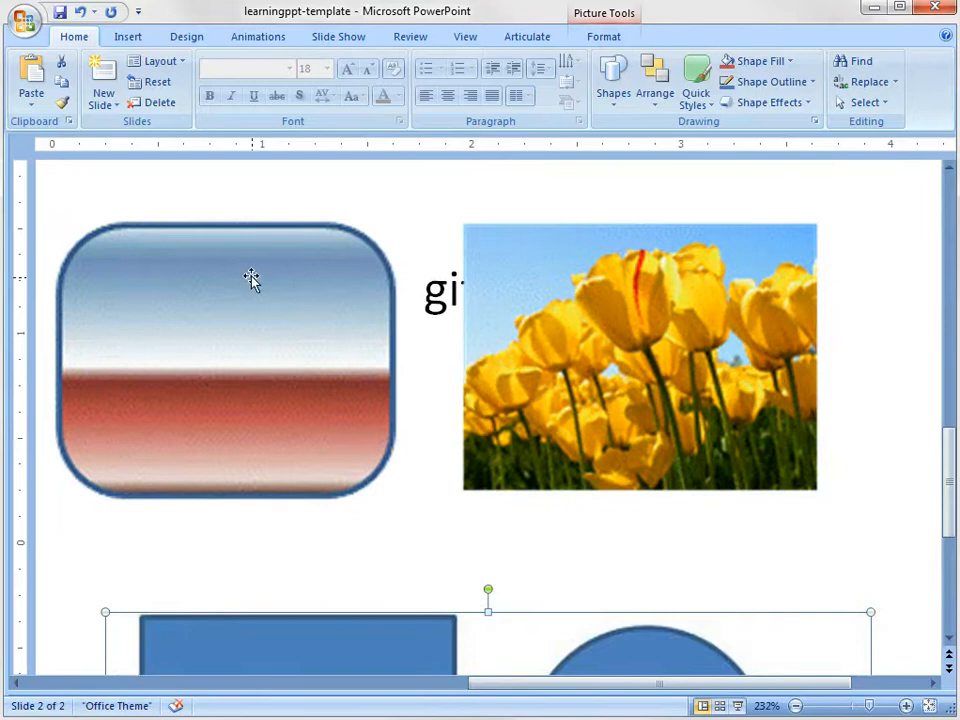
scroll(down, 3)
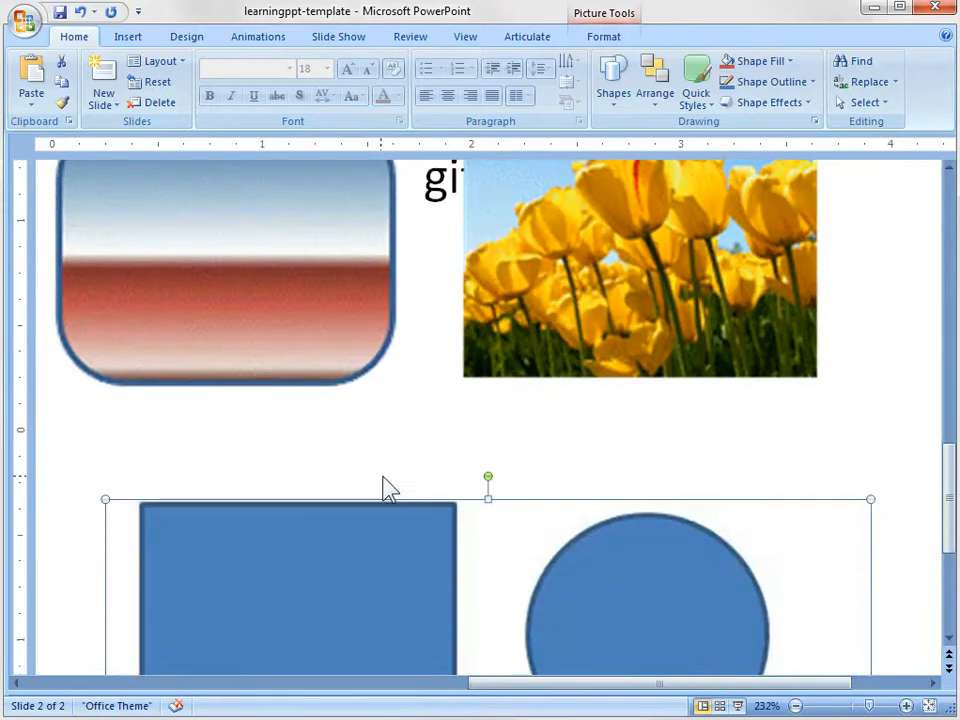
scroll(down, 3)
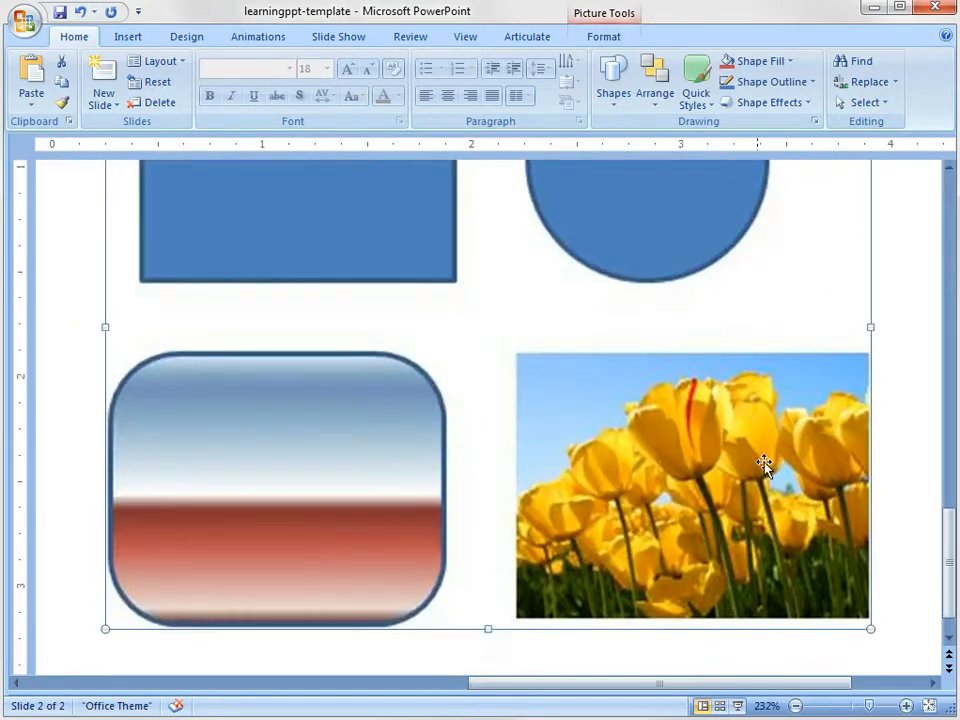
Step: Scroll right across the magnified slide to view the remaining picture copies
scroll(right, 3)
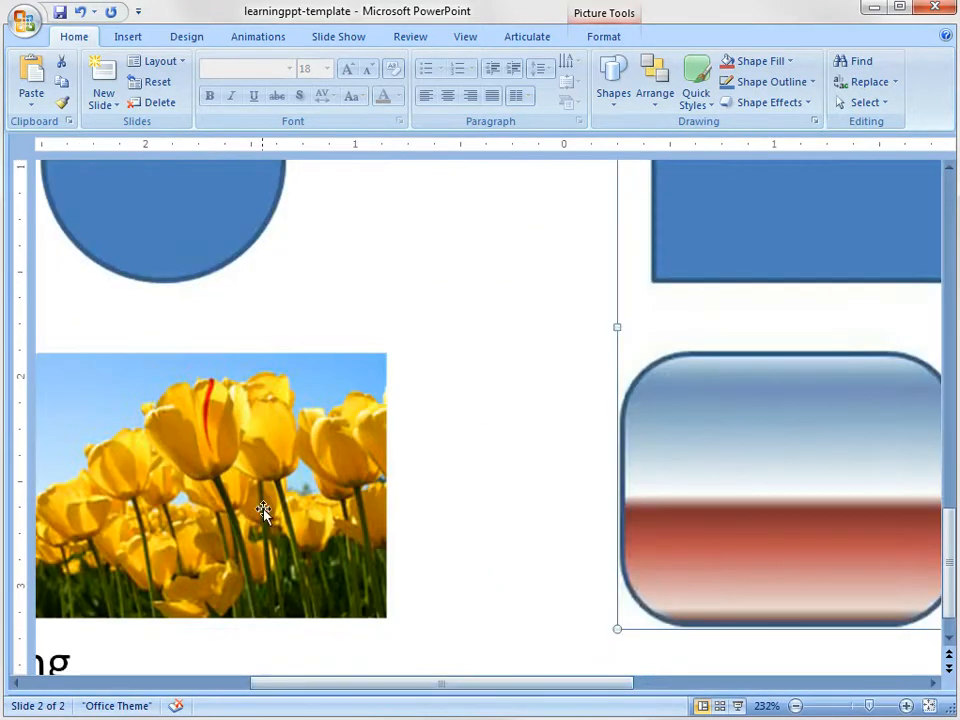
scroll(right, 3)
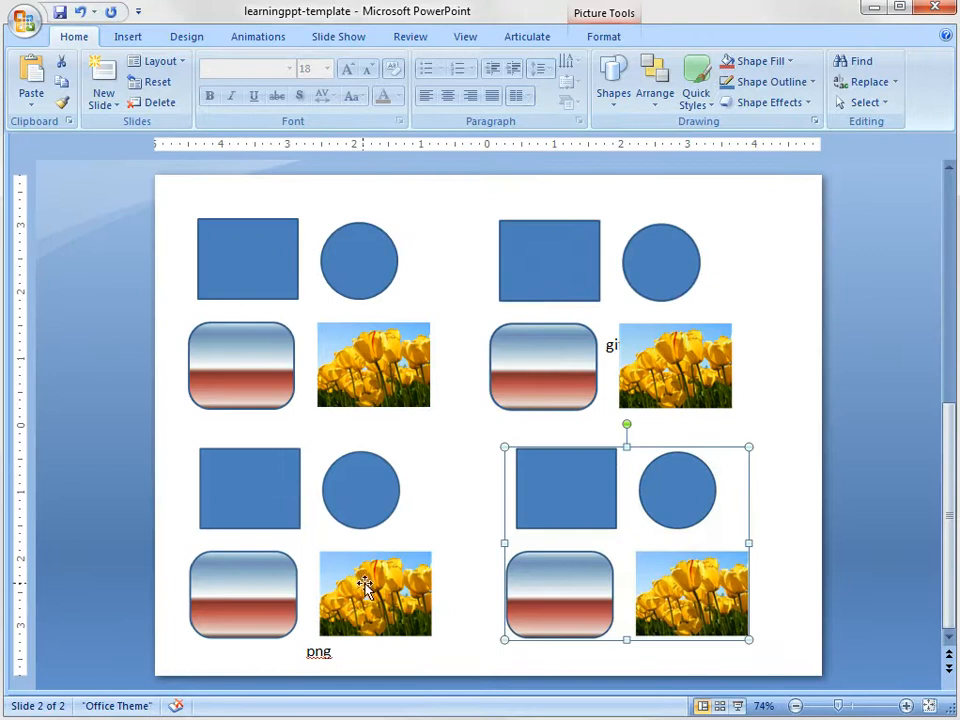
mouse_move(632, 582)
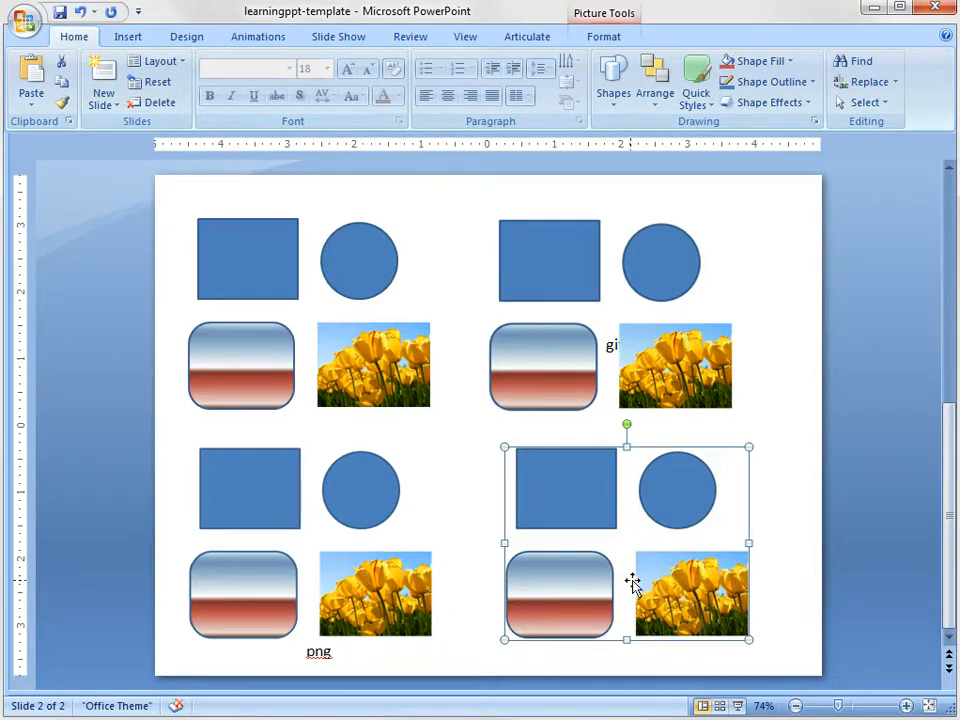
mouse_move(360, 557)
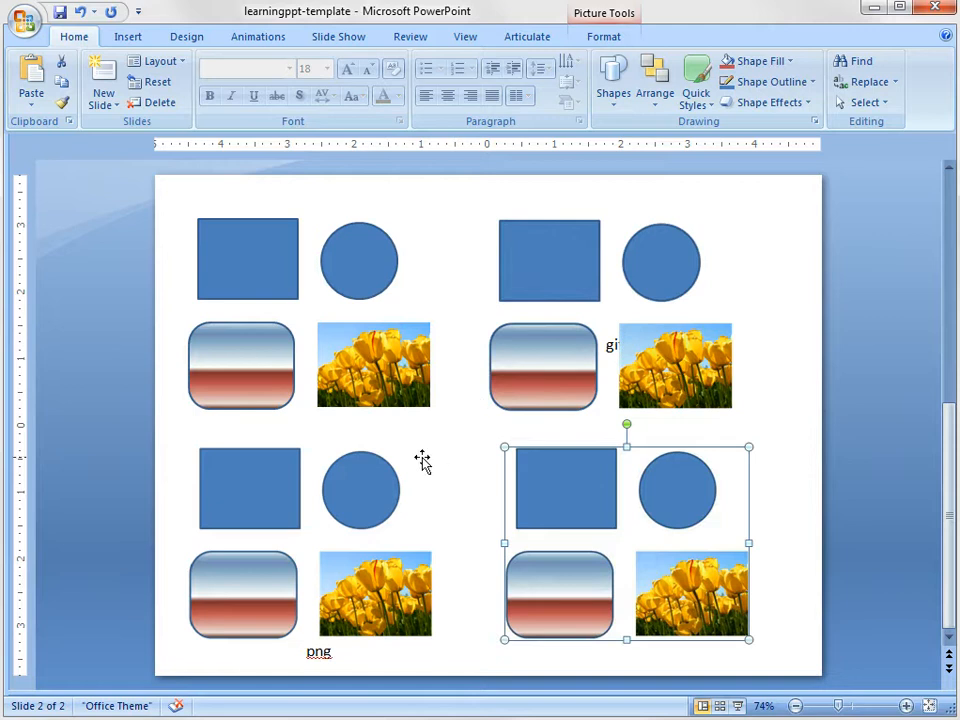
mouse_move(322, 538)
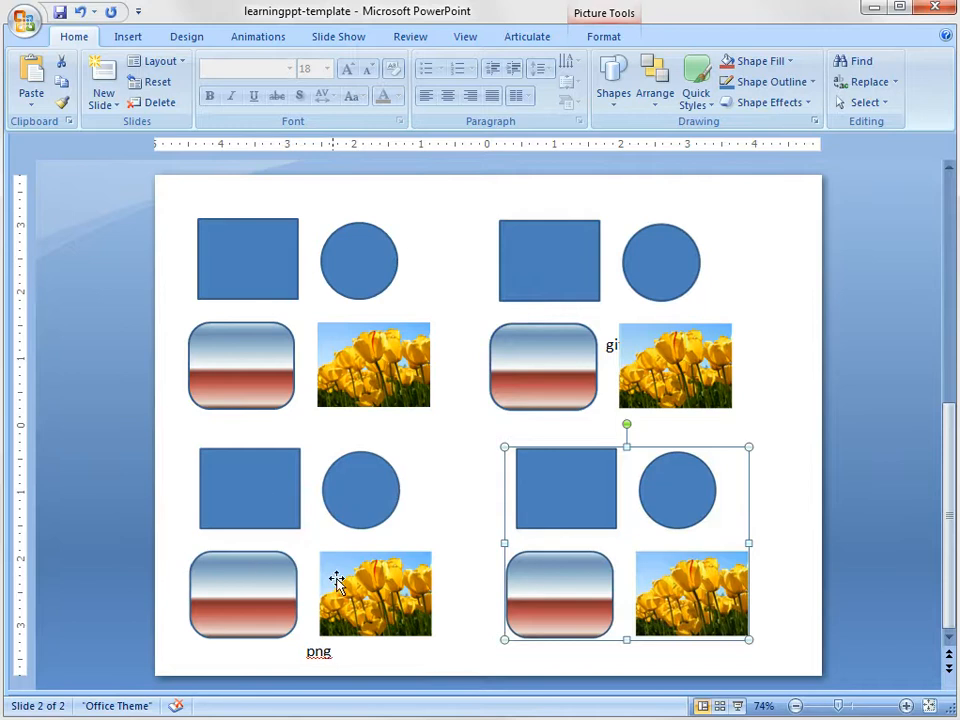
mouse_move(587, 503)
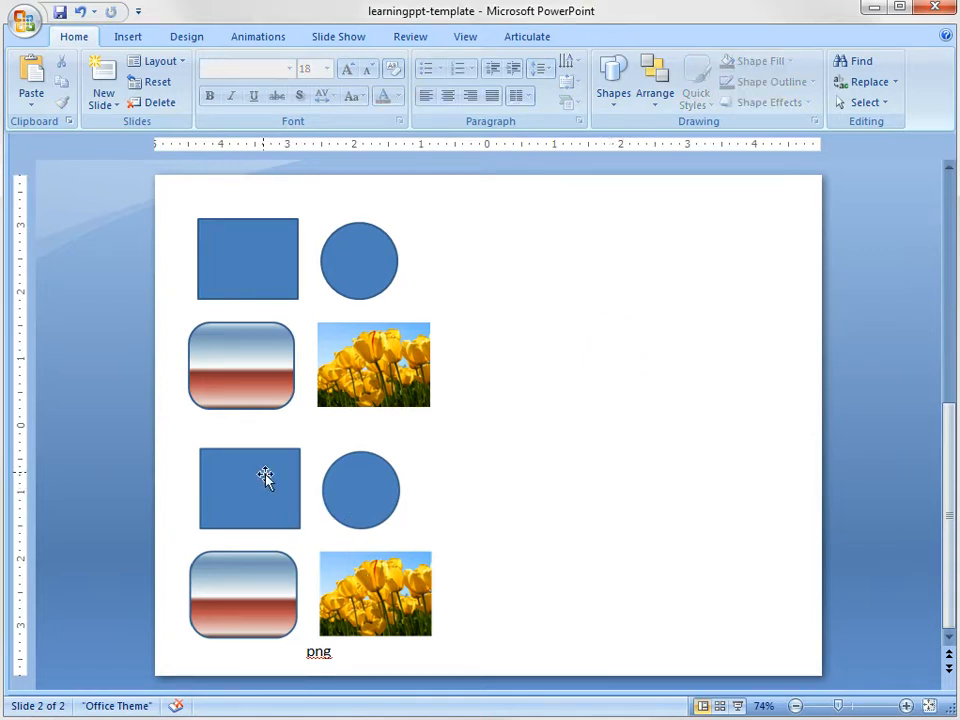
mouse_move(260, 483)
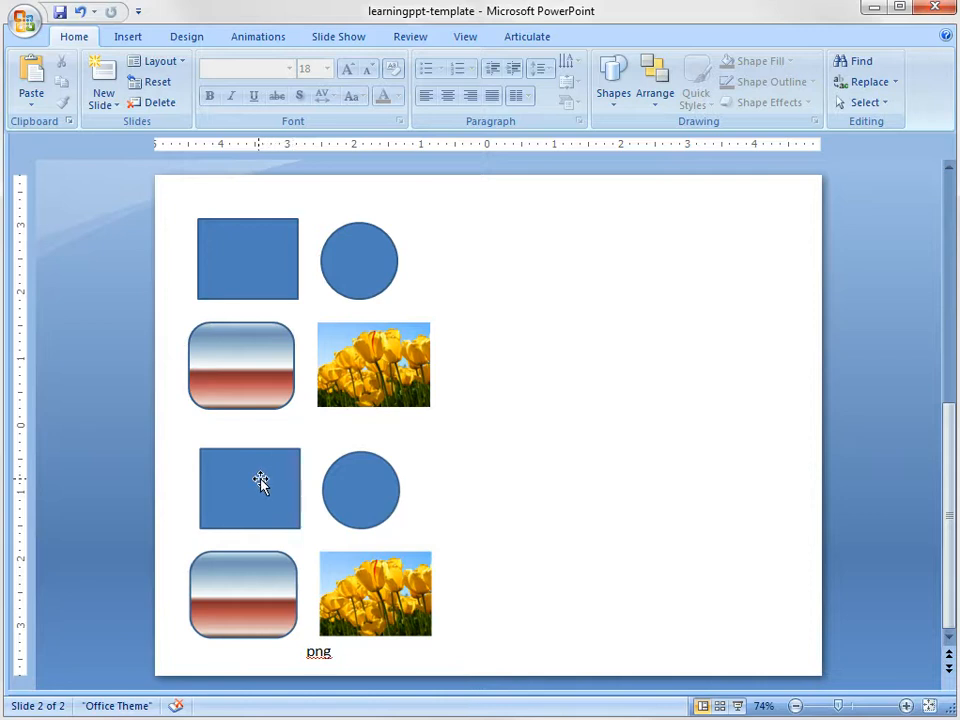
Step: Confirm via the bottom-left copy's context menu that Group is disabled, then deselect it
right_click(250, 488)
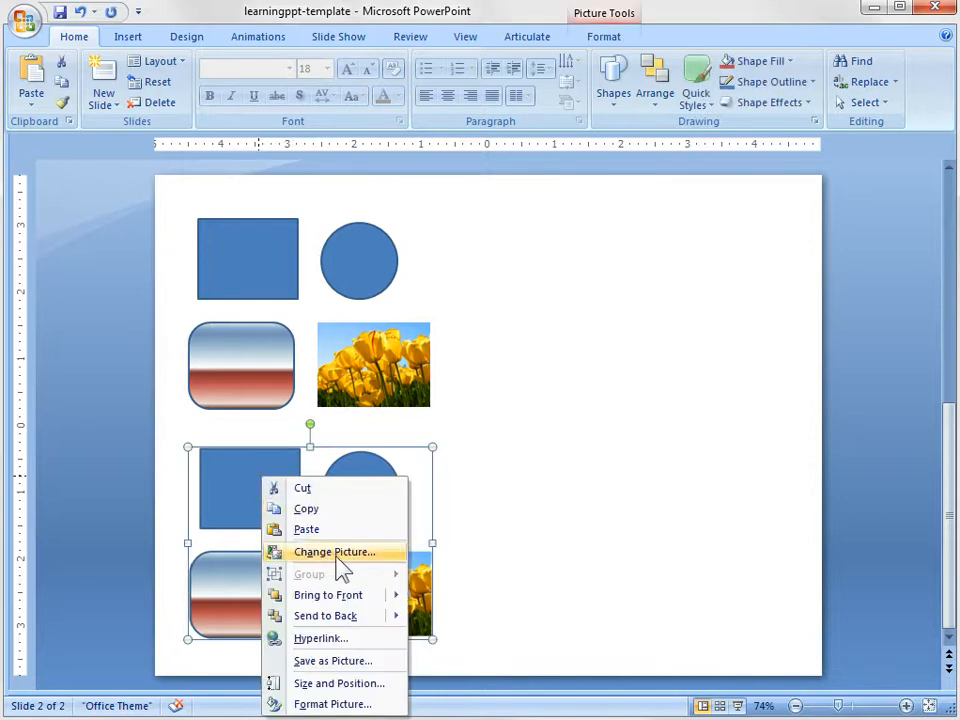
click(334, 552)
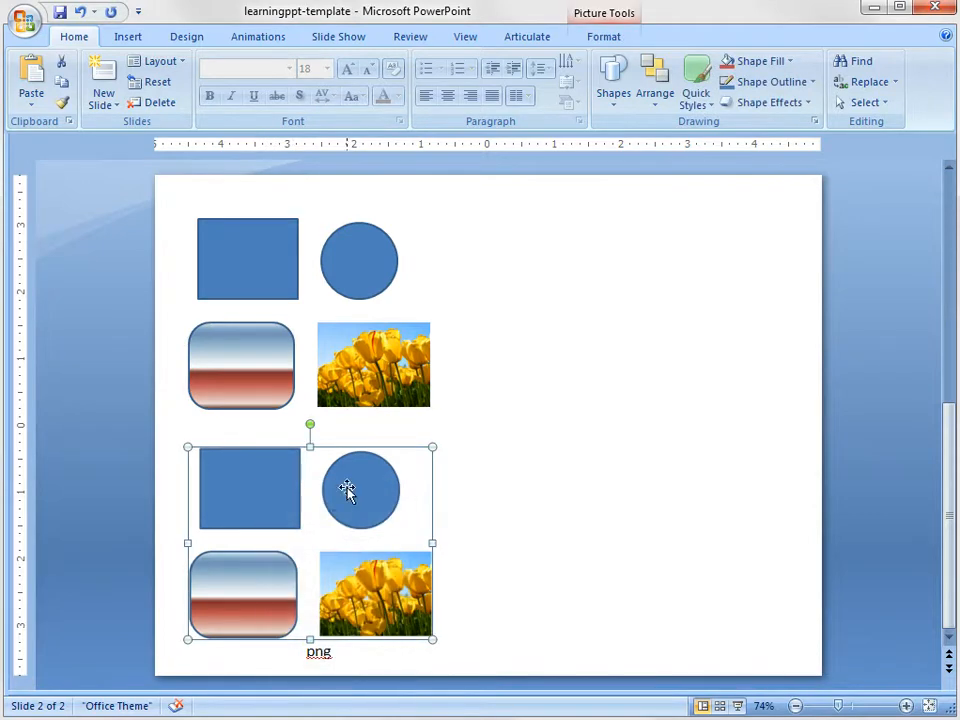
click(527, 363)
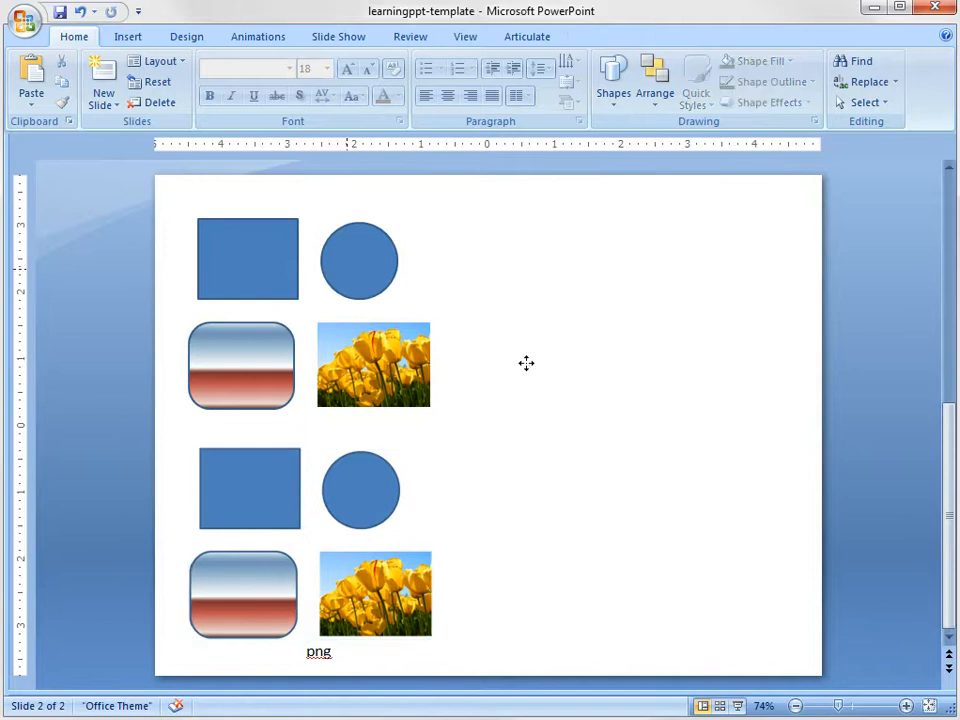
click(247, 258)
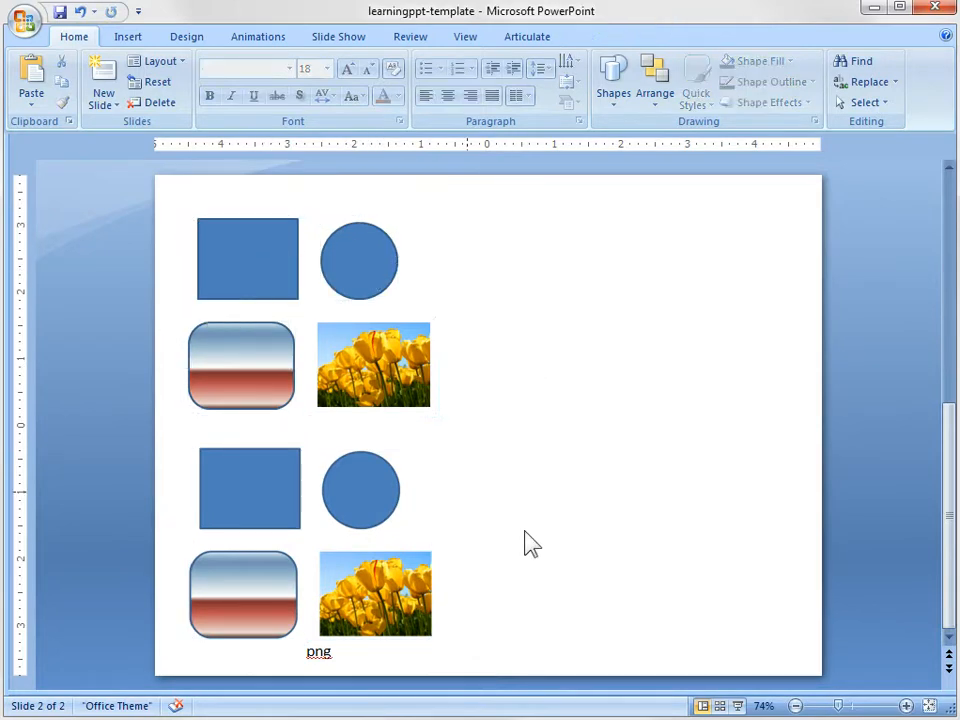
mouse_move(363, 330)
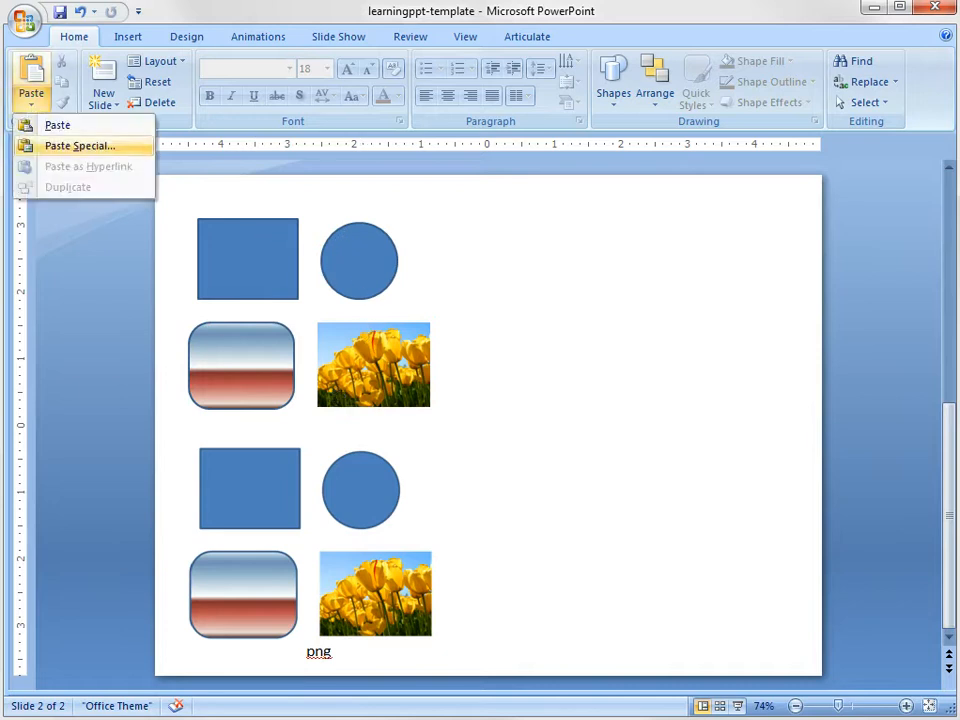
Step: Paste Special the copied shapes as a Picture (Enhanced Metafile)
click(79, 145)
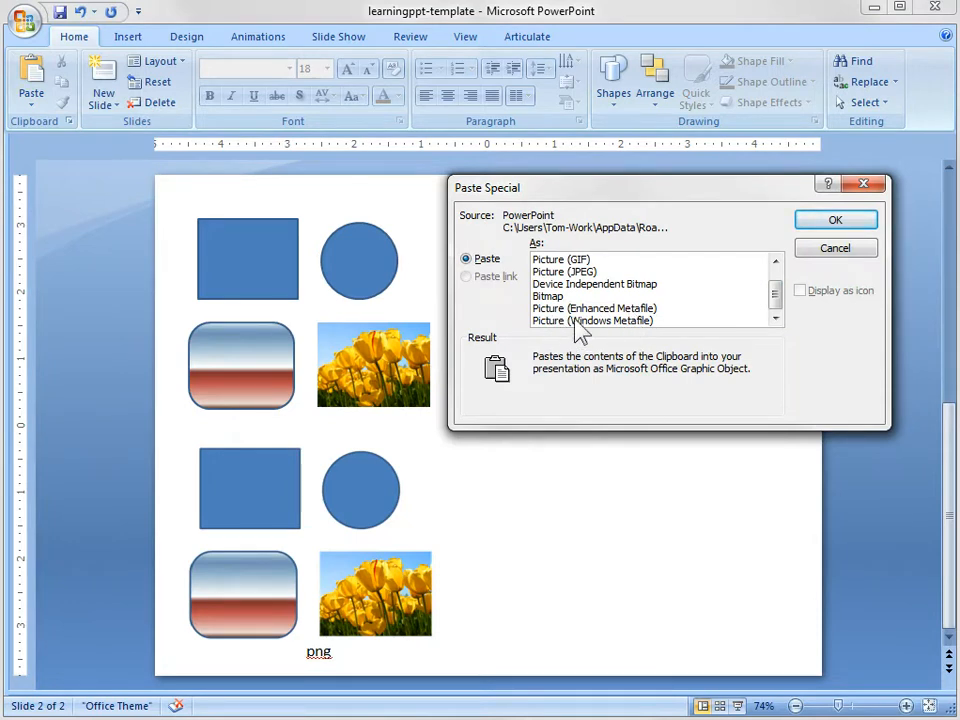
mouse_move(552, 320)
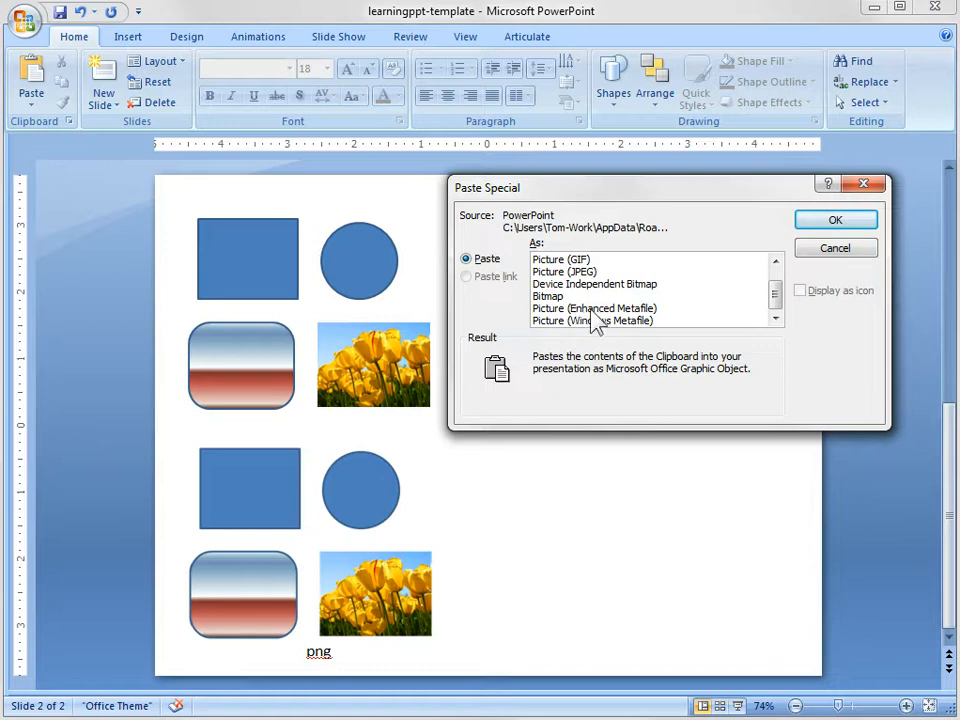
mouse_move(595, 323)
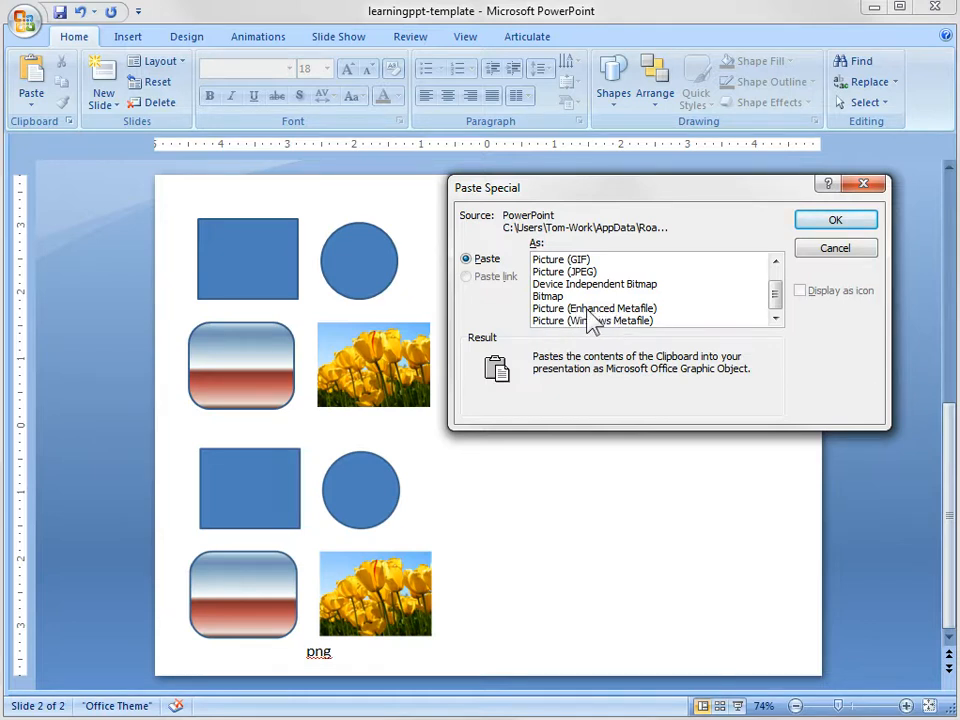
click(594, 308)
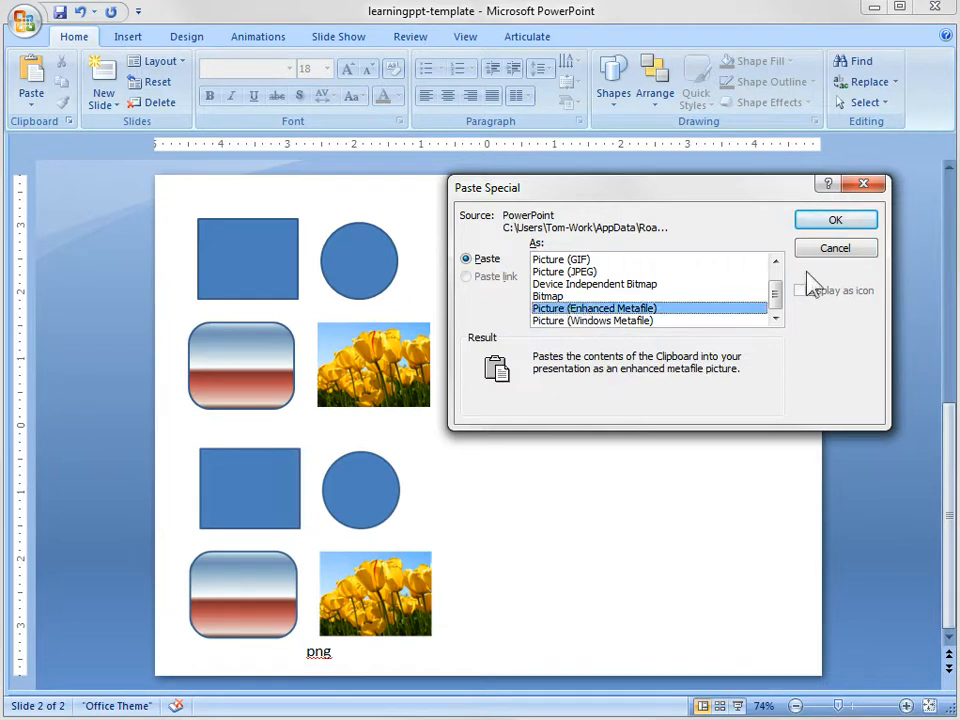
mouse_move(705, 298)
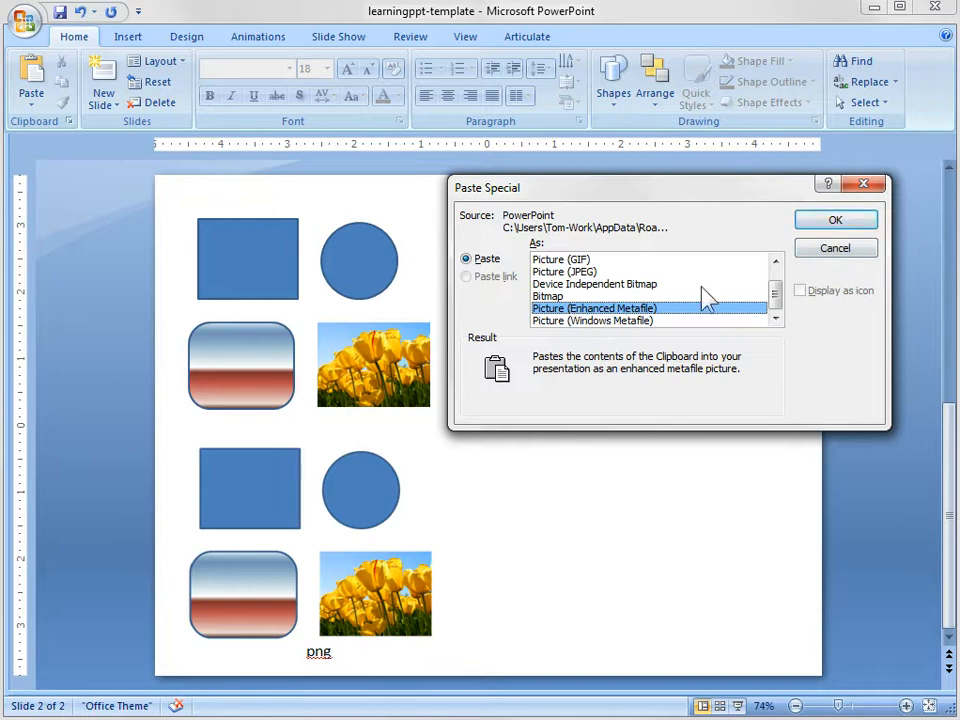
click(835, 219)
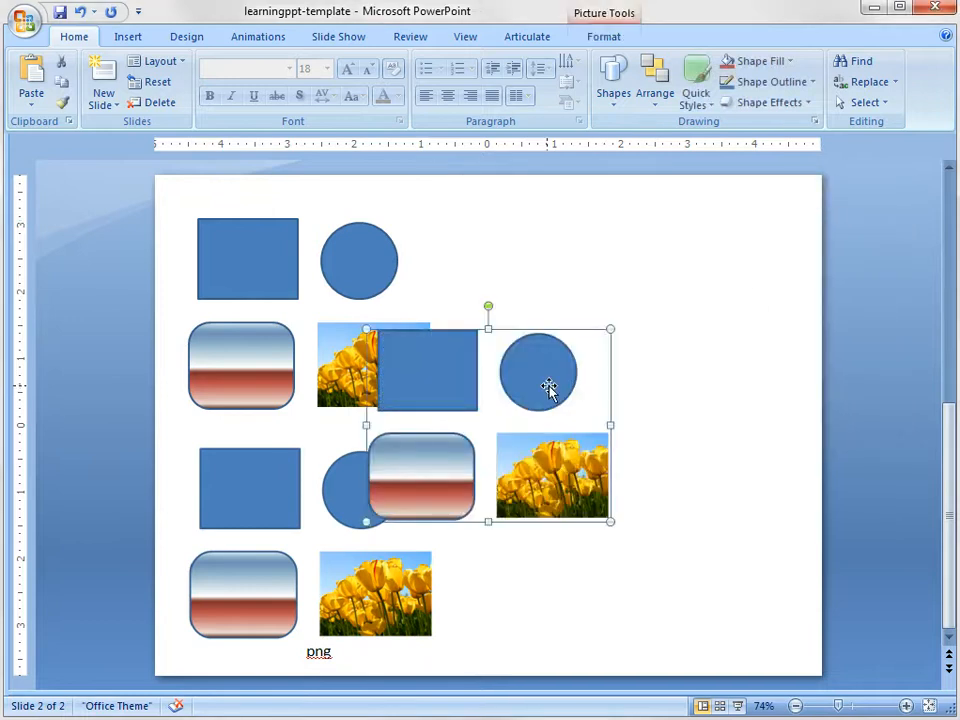
Step: Scale the metafile picture up by its corner handle to cover the slide's right half
drag(550, 388, 700, 575)
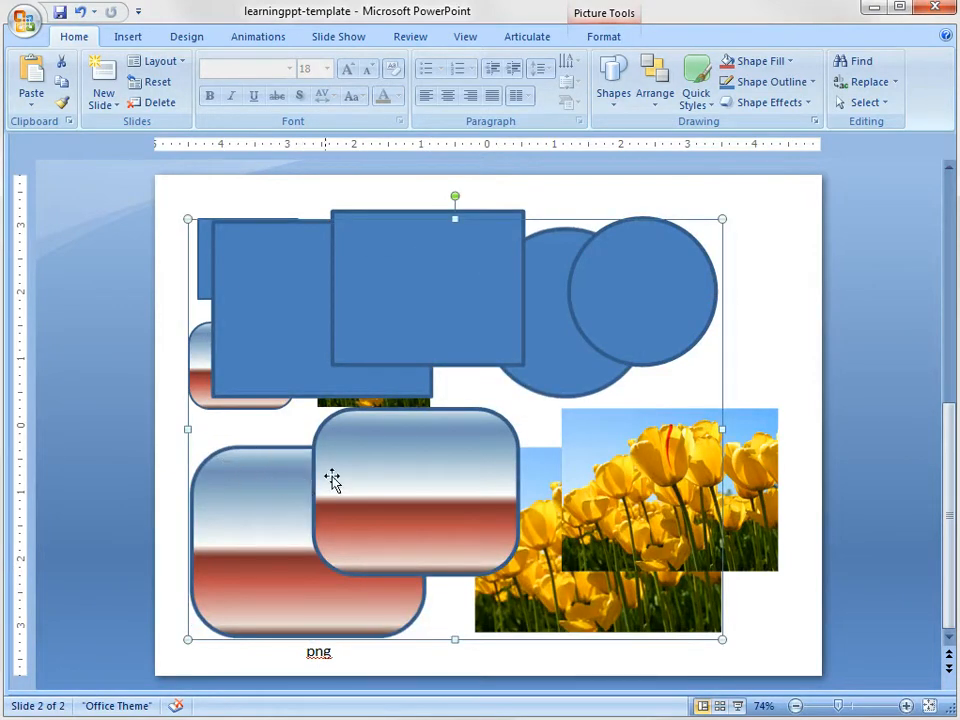
mouse_move(234, 470)
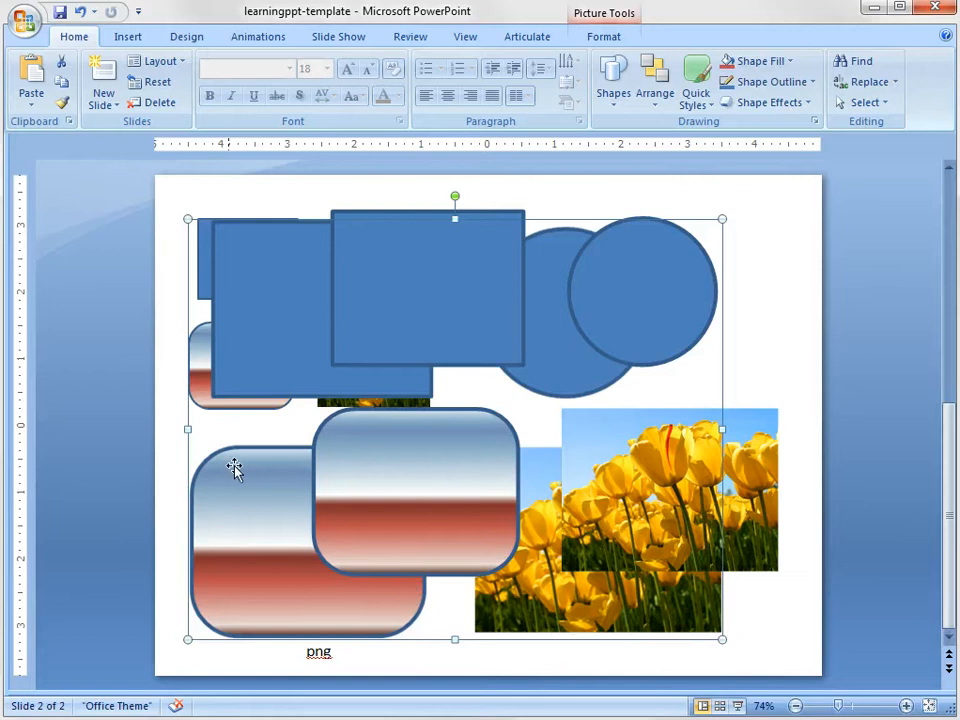
mouse_move(303, 448)
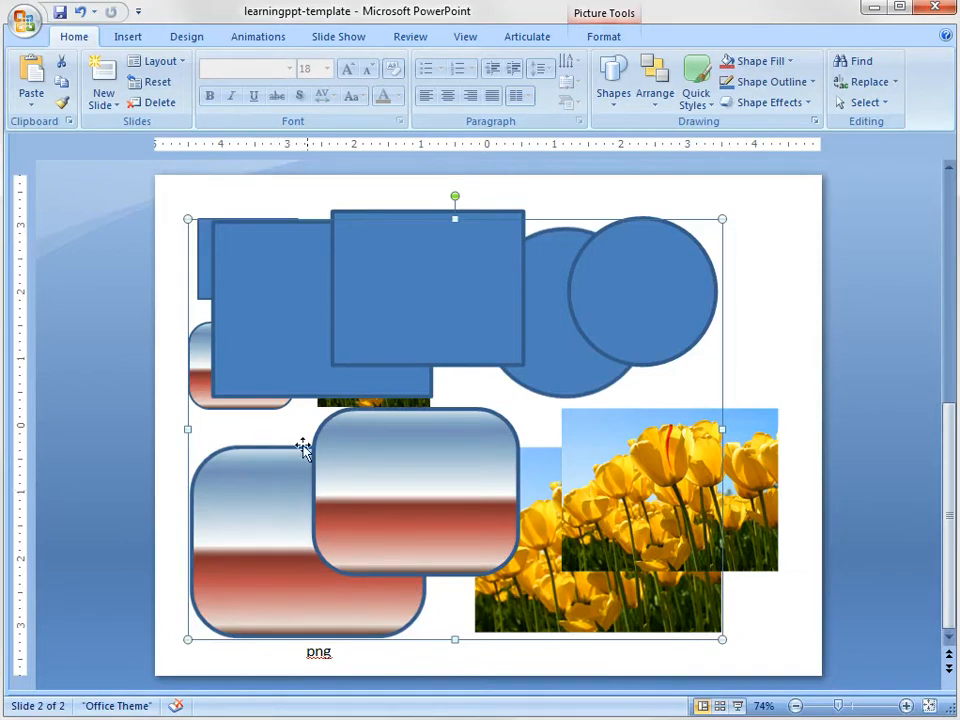
mouse_move(553, 610)
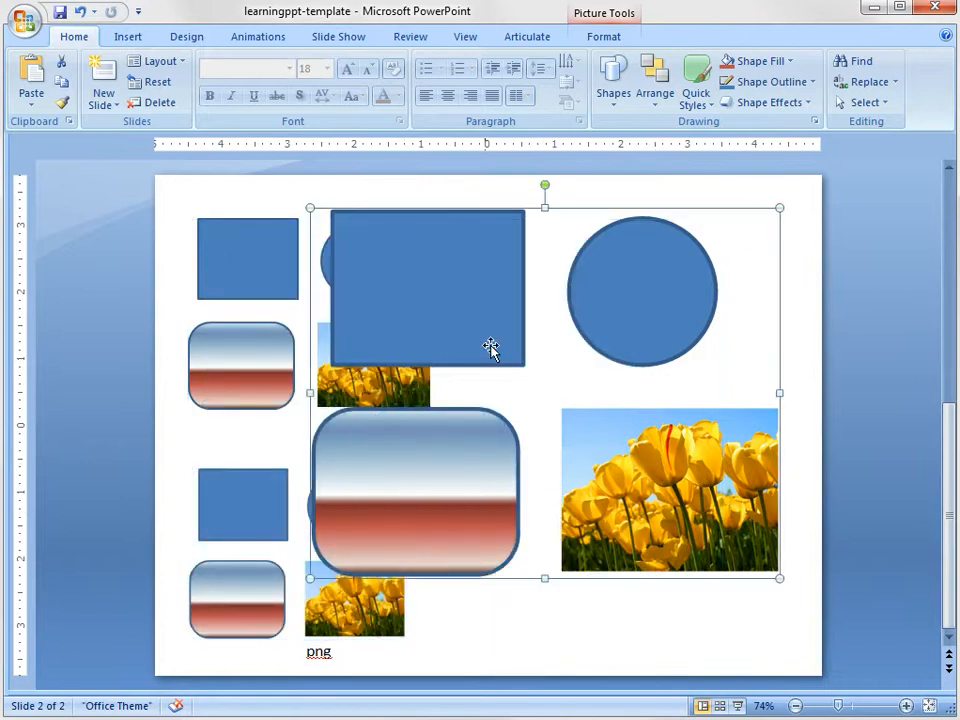
mouse_move(623, 358)
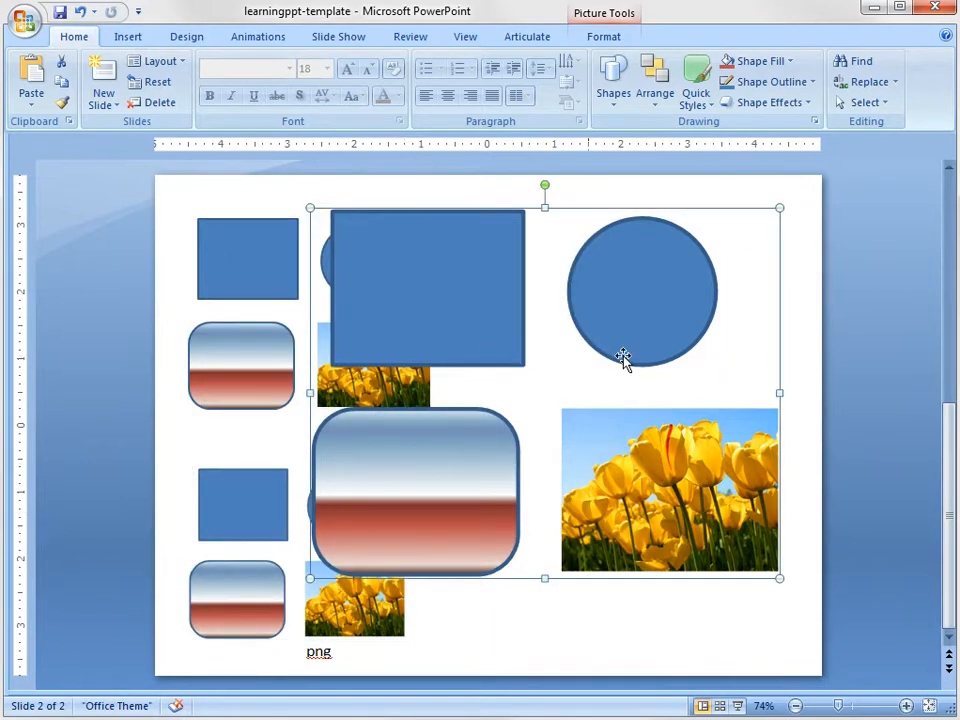
Step: Ungroup the metafile picture into drawing objects, confirming Yes, and nudge the tulip photo piece
right_click(623, 358)
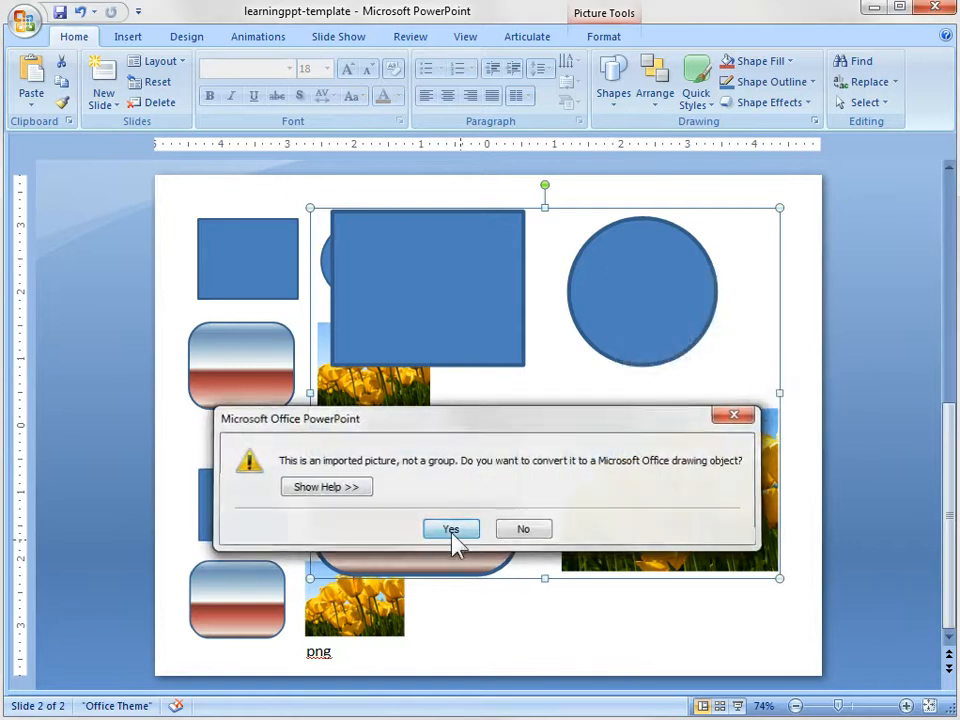
click(450, 528)
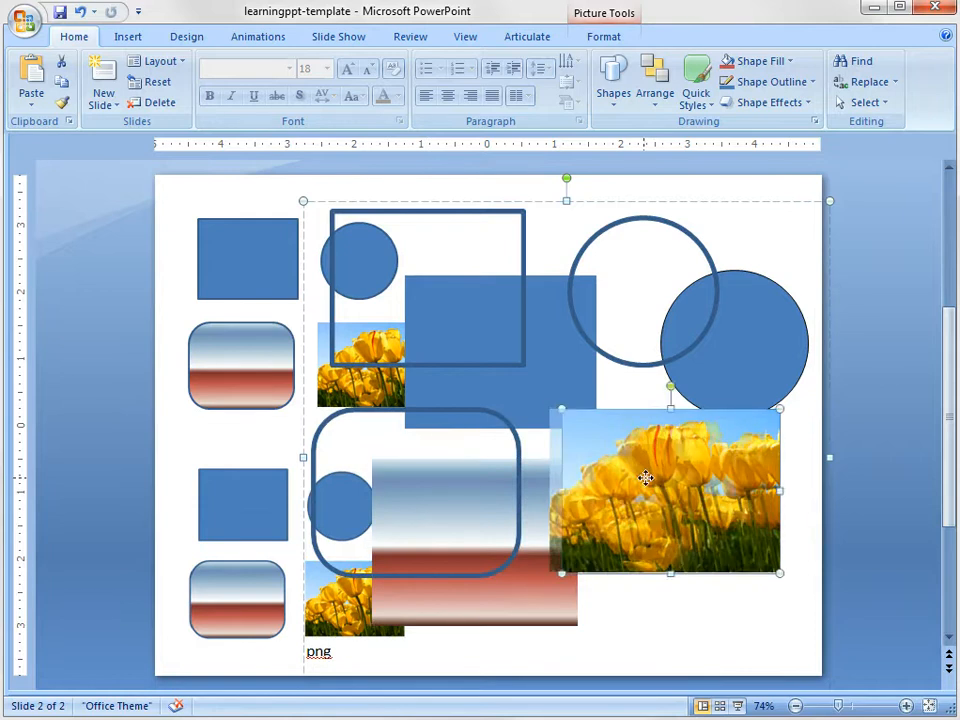
drag(645, 477, 658, 490)
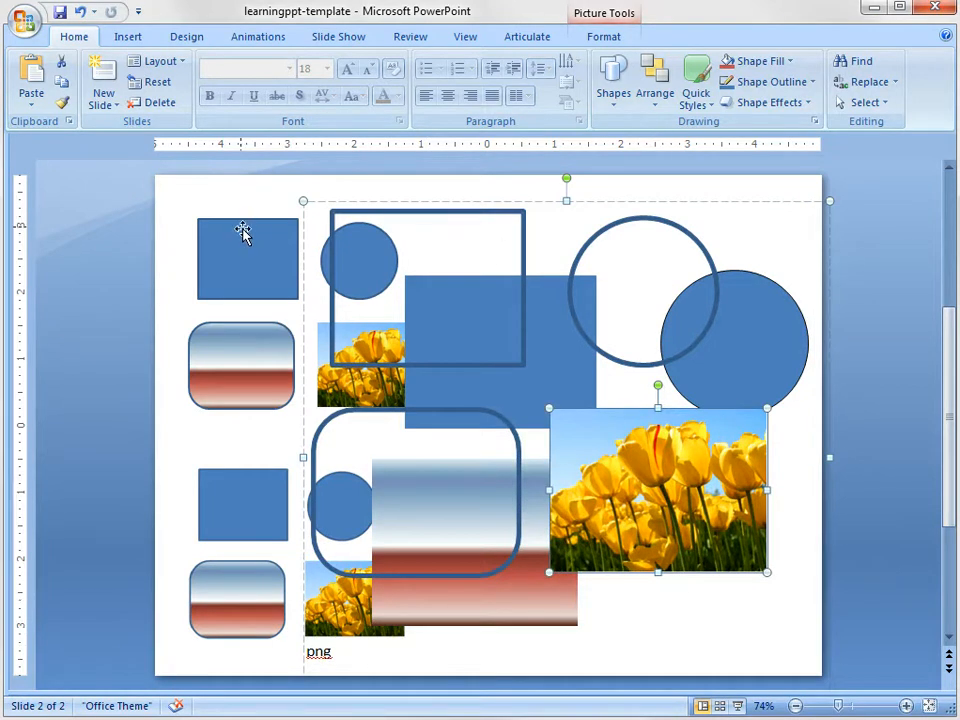
mouse_move(303, 607)
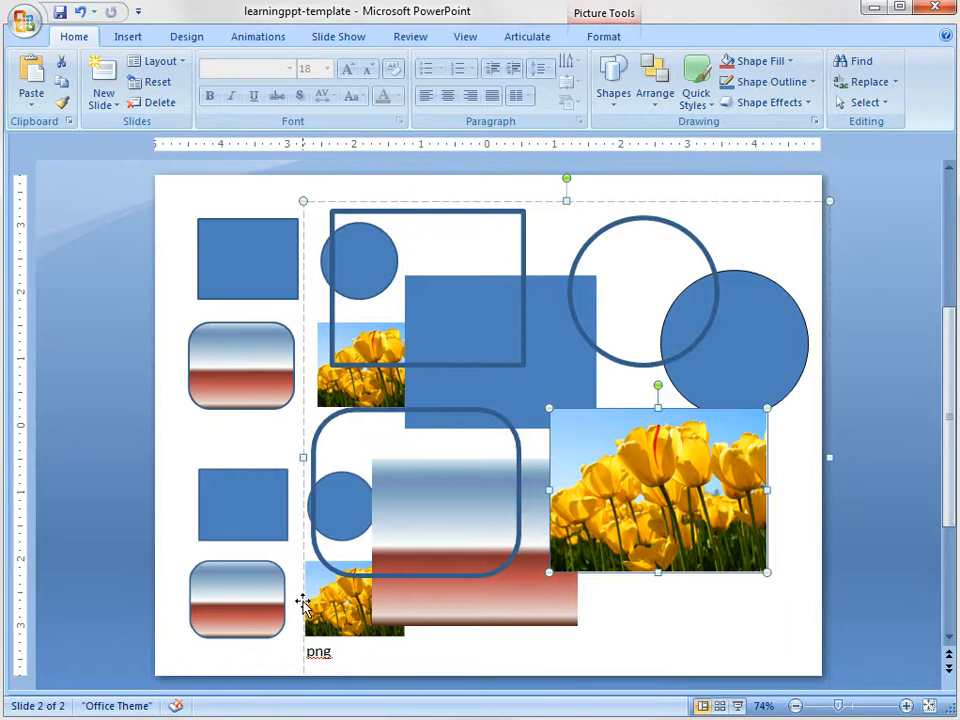
click(835, 690)
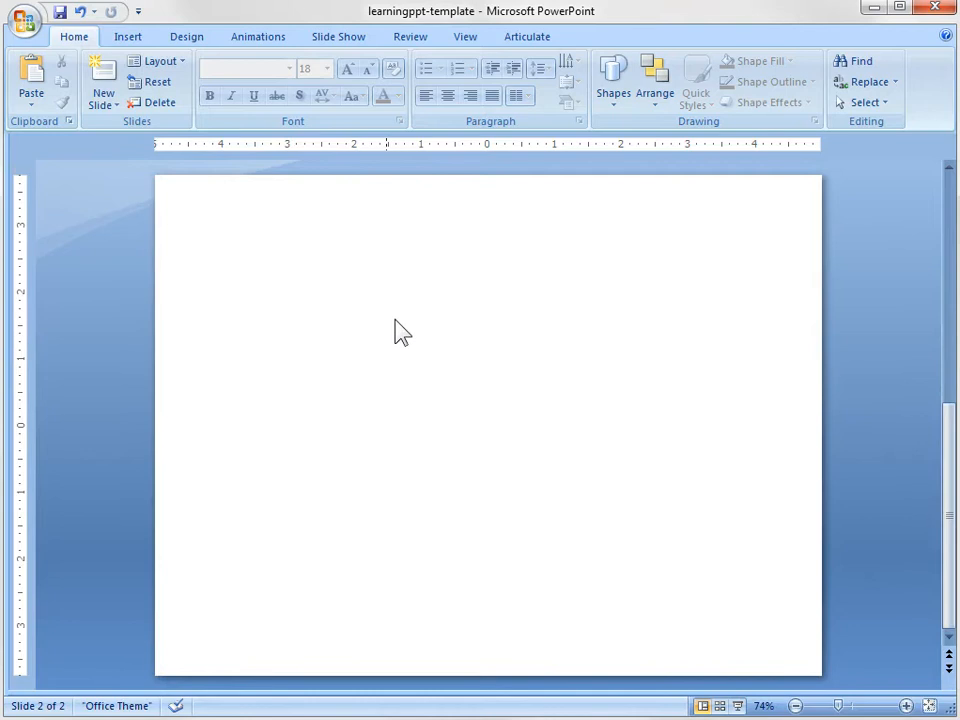
mouse_move(317, 229)
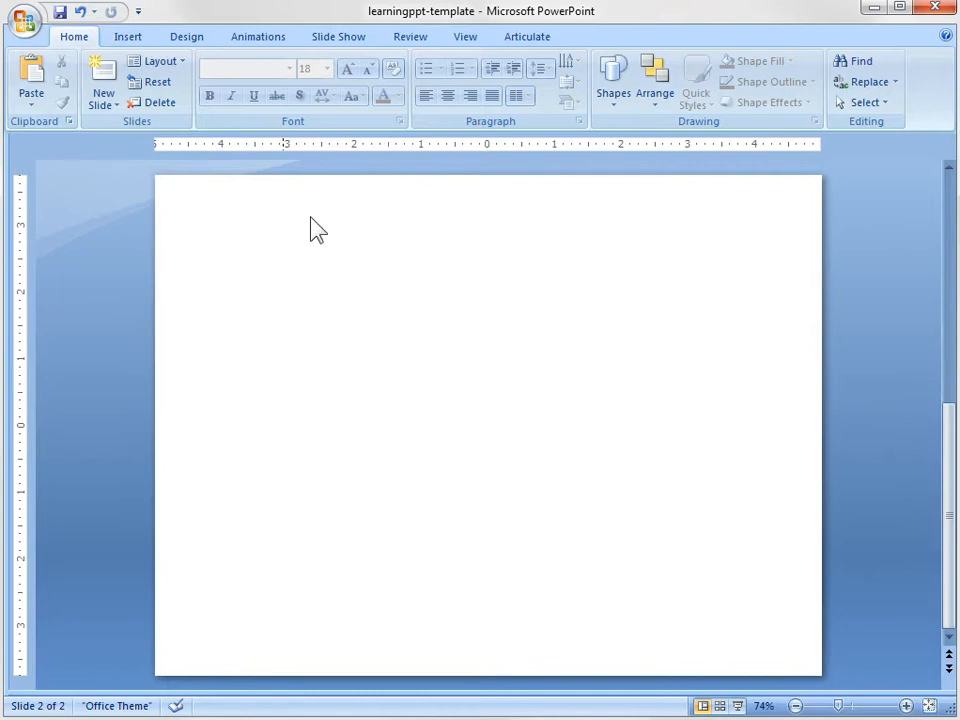
mouse_move(343, 327)
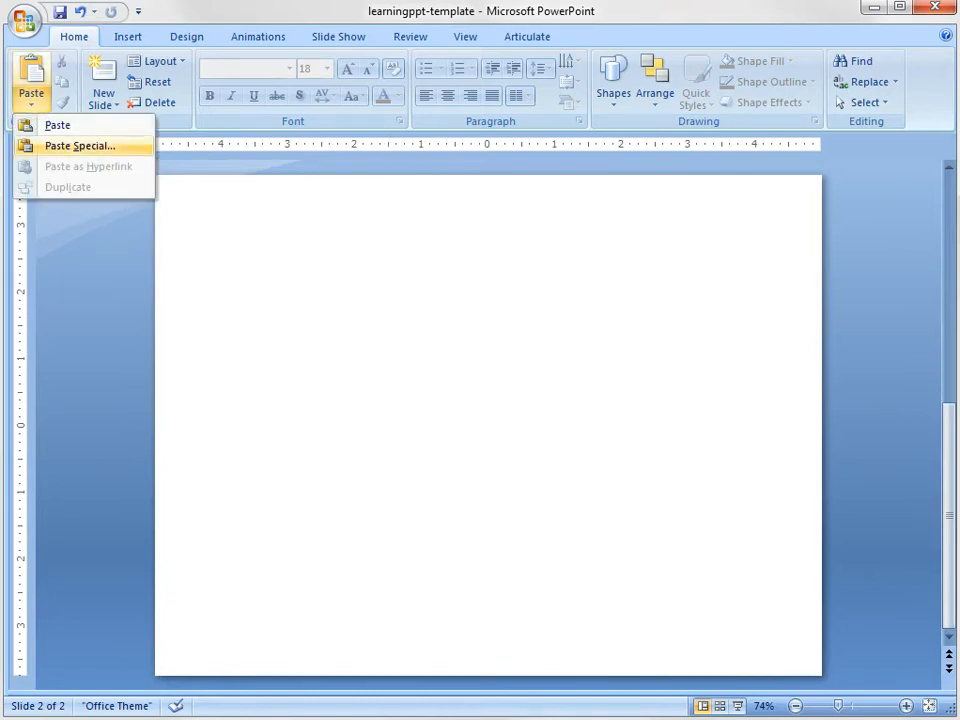
Step: Paste Special the four shapes again as one picture centred on the empty slide and select it
click(79, 145)
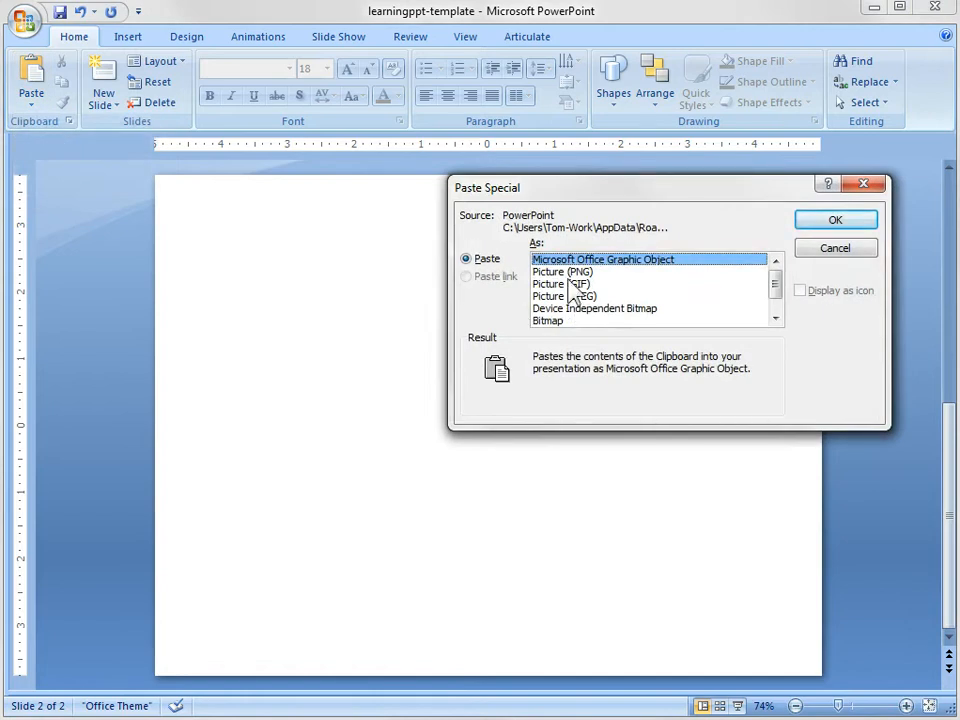
click(835, 219)
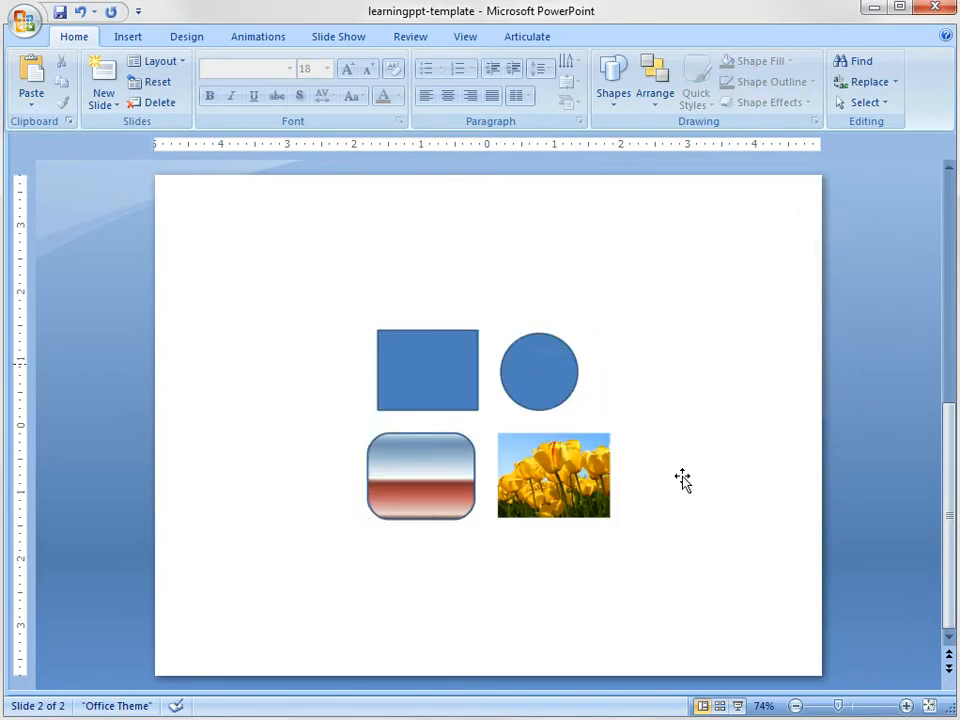
click(553, 476)
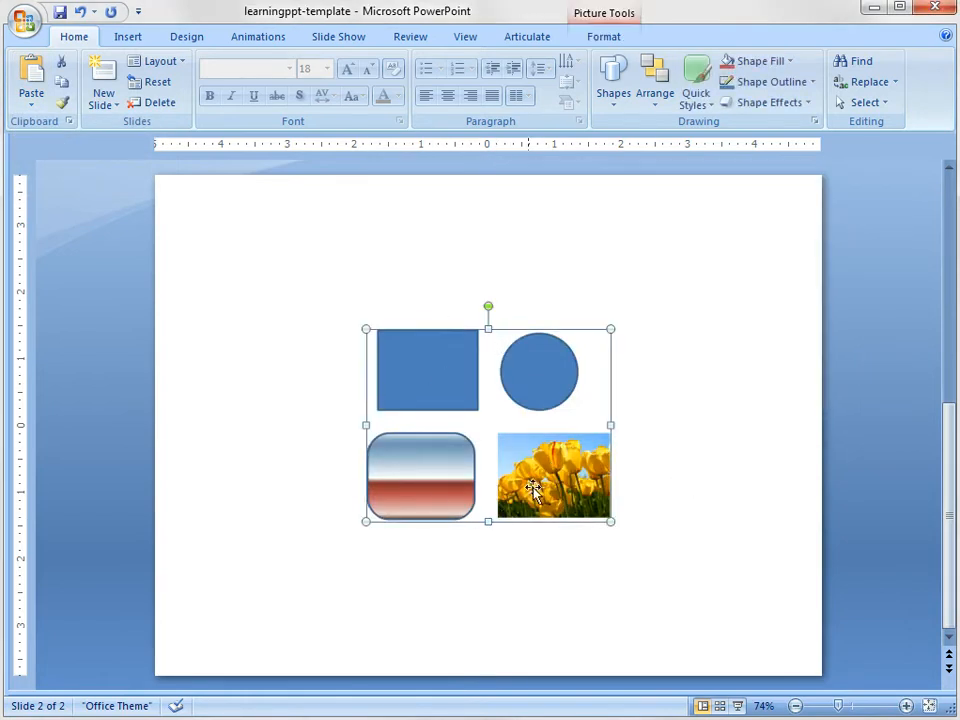